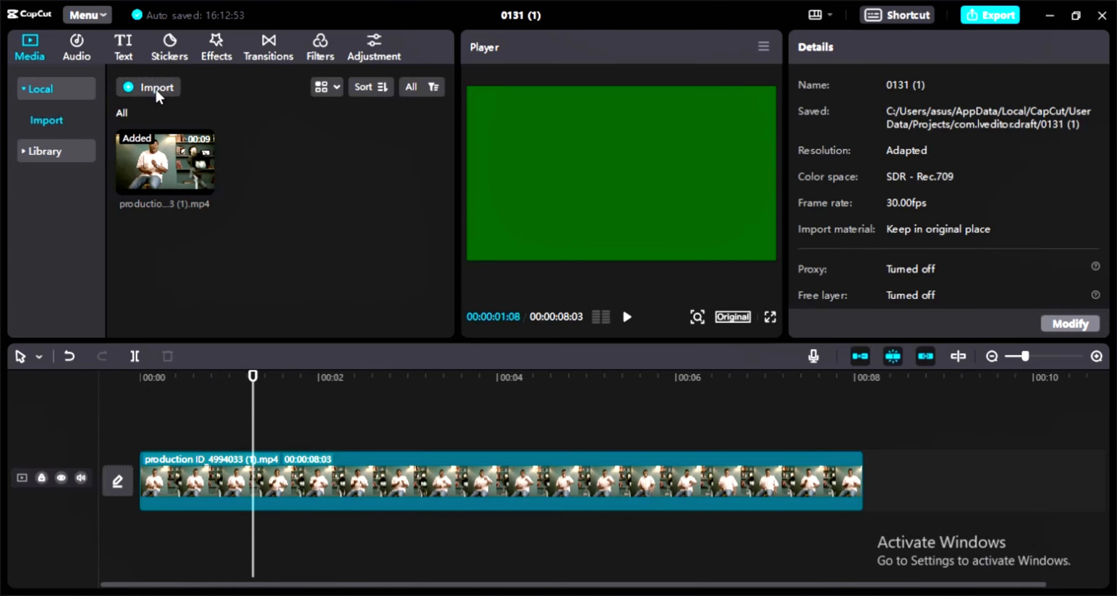
Step: Import the green-screen subscribe clip (production ID_4928879) into the media bin
{"action": "left_click", "coordinate": [148, 88]}
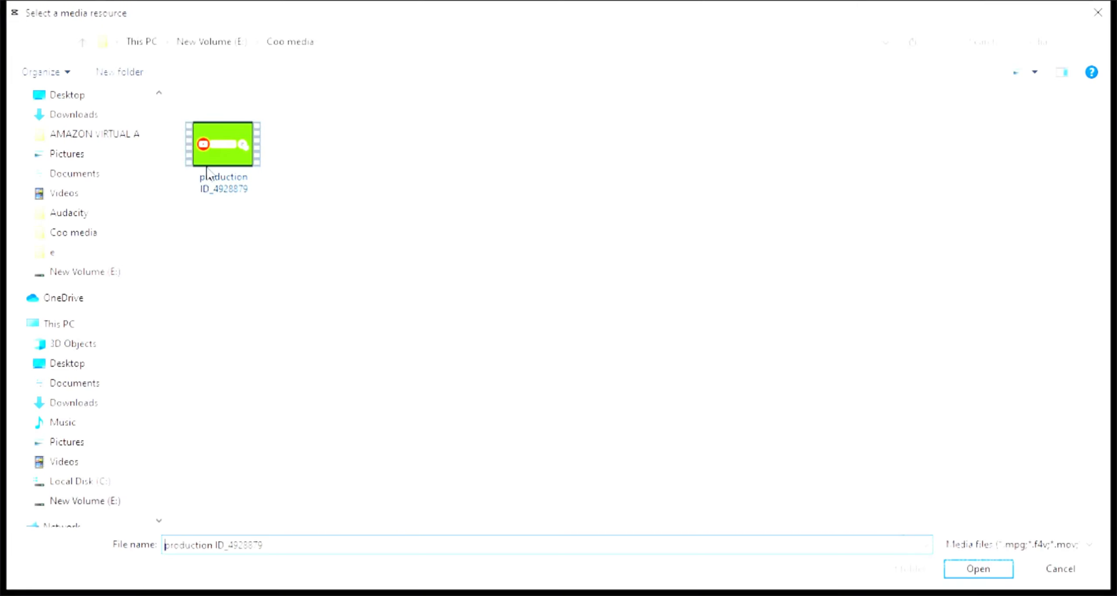
{"action": "left_click", "coordinate": [978, 569]}
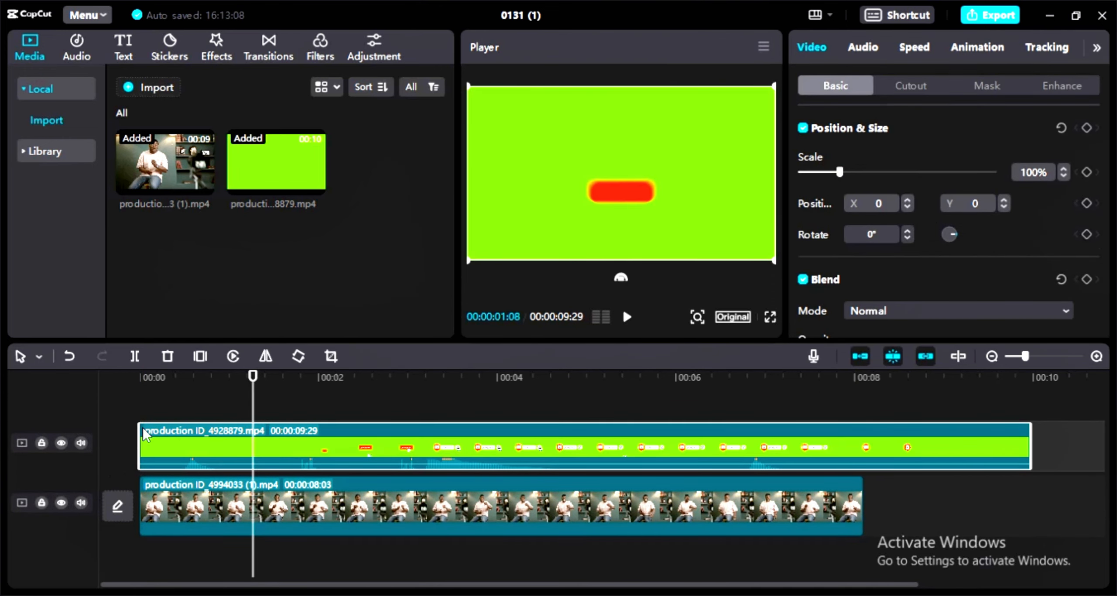
Step: Key out the overlay's green with Chroma key in Cutout, sampled green, Strength 100
{"action": "left_click", "coordinate": [909, 86]}
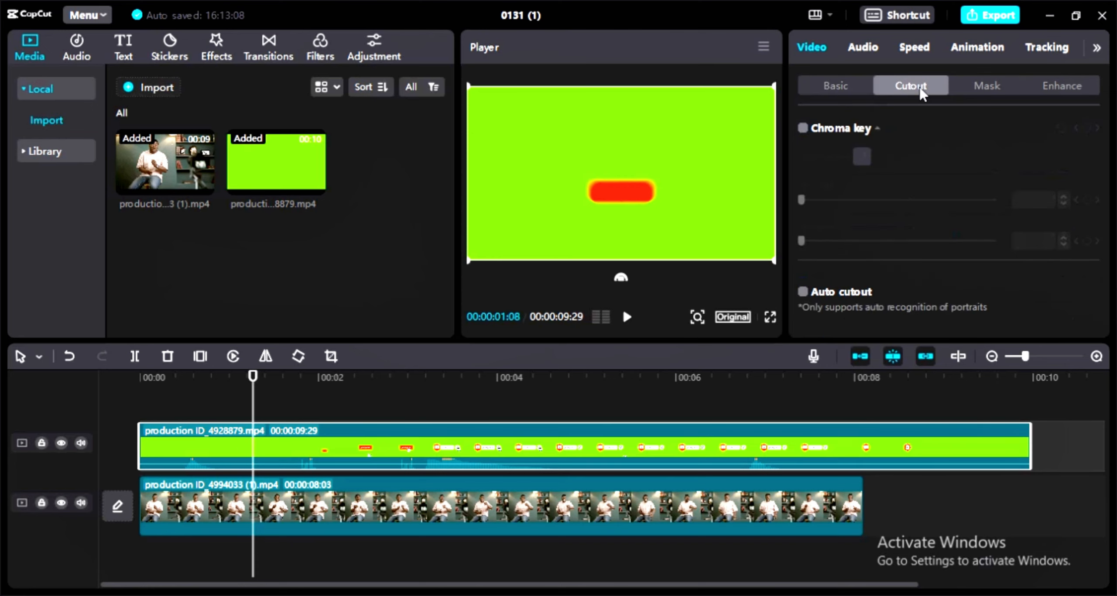
{"action": "mouse_move", "coordinate": [815, 140]}
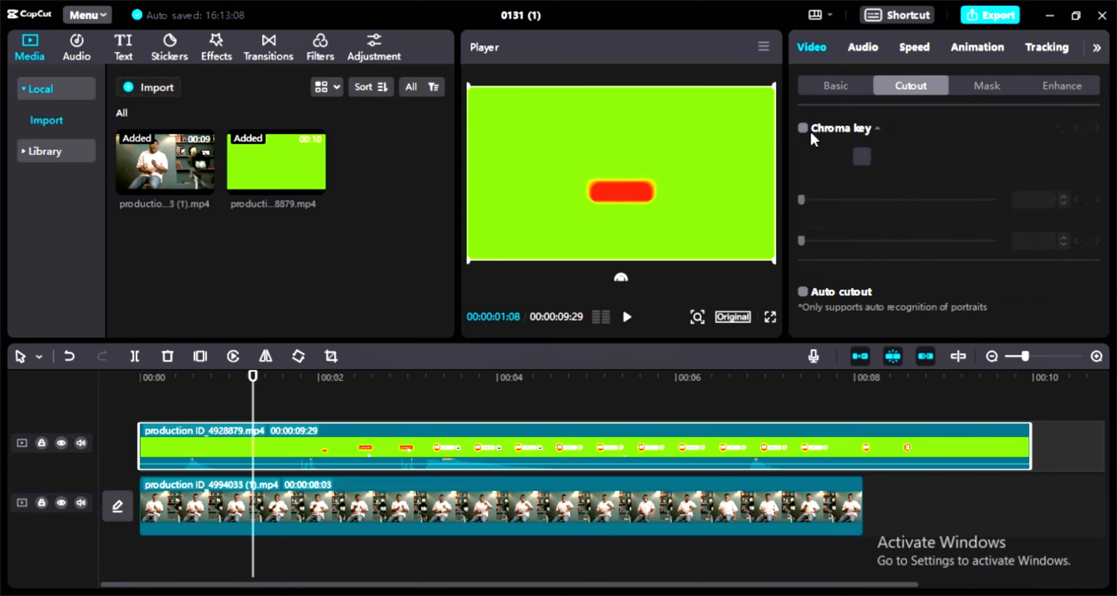
{"action": "left_click", "coordinate": [803, 128]}
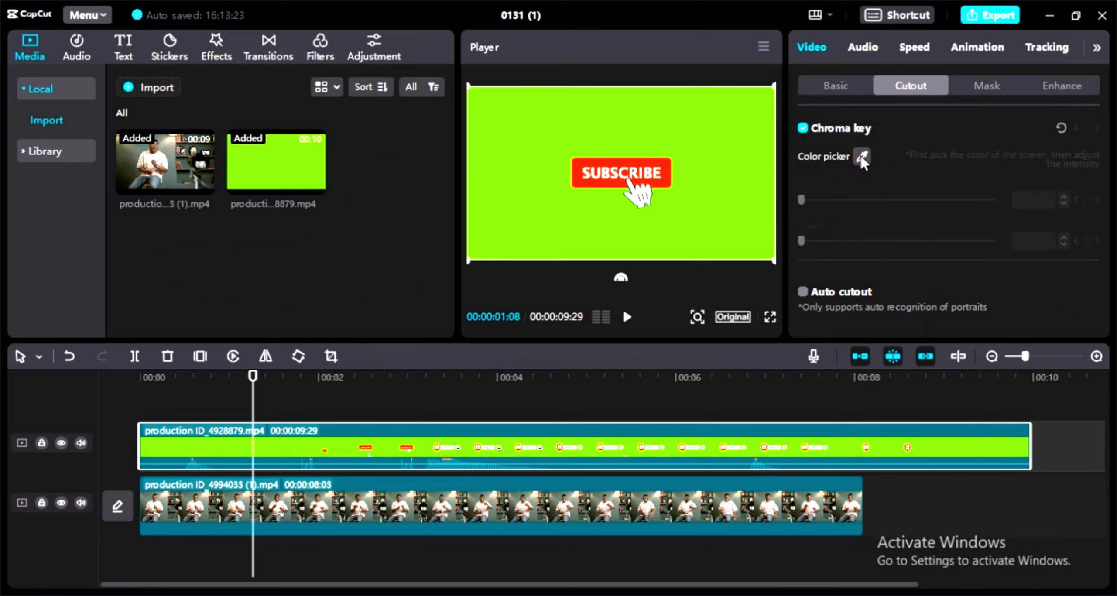
{"action": "left_click", "coordinate": [862, 156]}
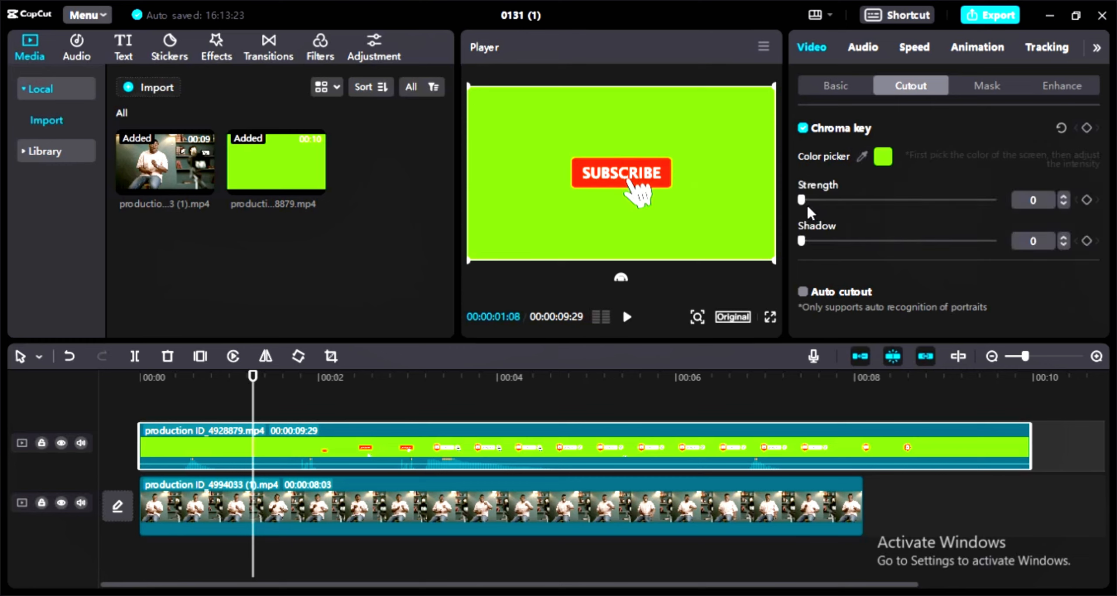
{"action": "left_click_drag", "start_coordinate": [801, 199], "coordinate": [994, 199]}
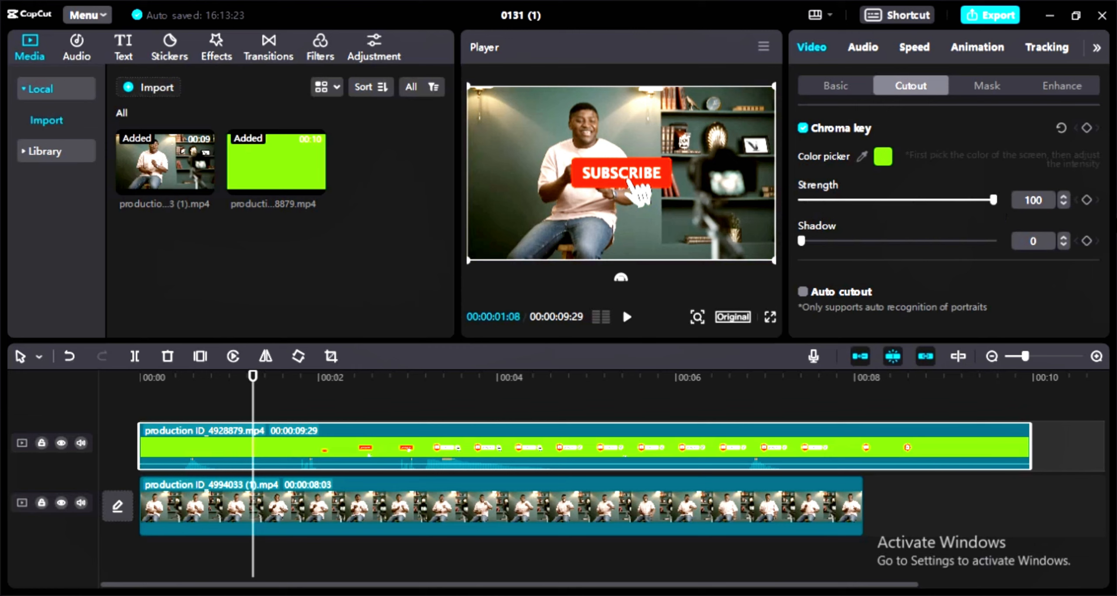
{"action": "mouse_move", "coordinate": [775, 321]}
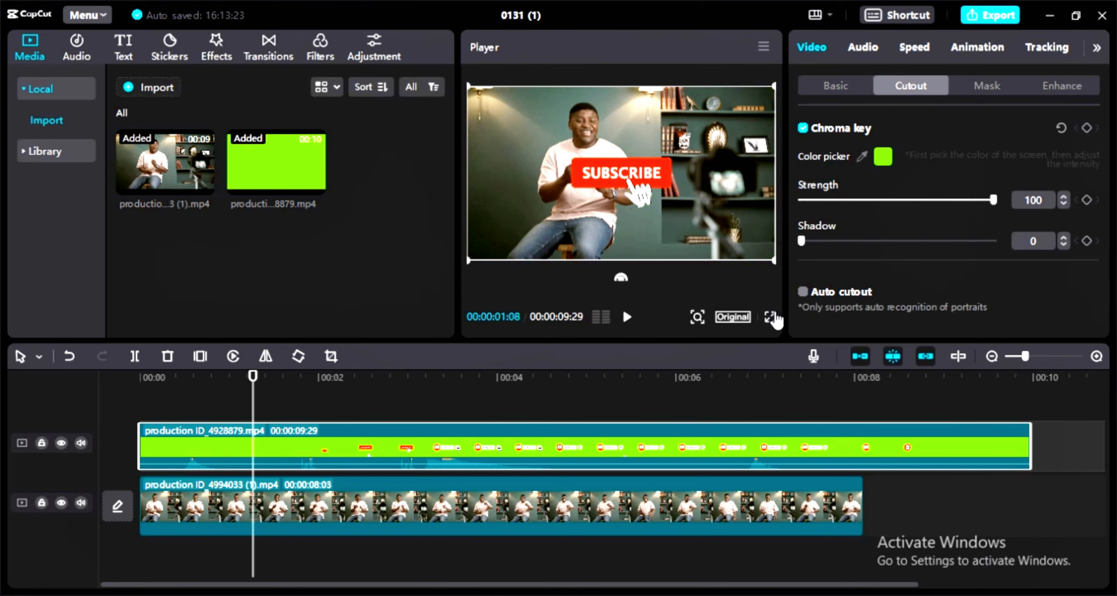
{"action": "left_click_drag", "start_coordinate": [253, 375], "coordinate": [631, 376]}
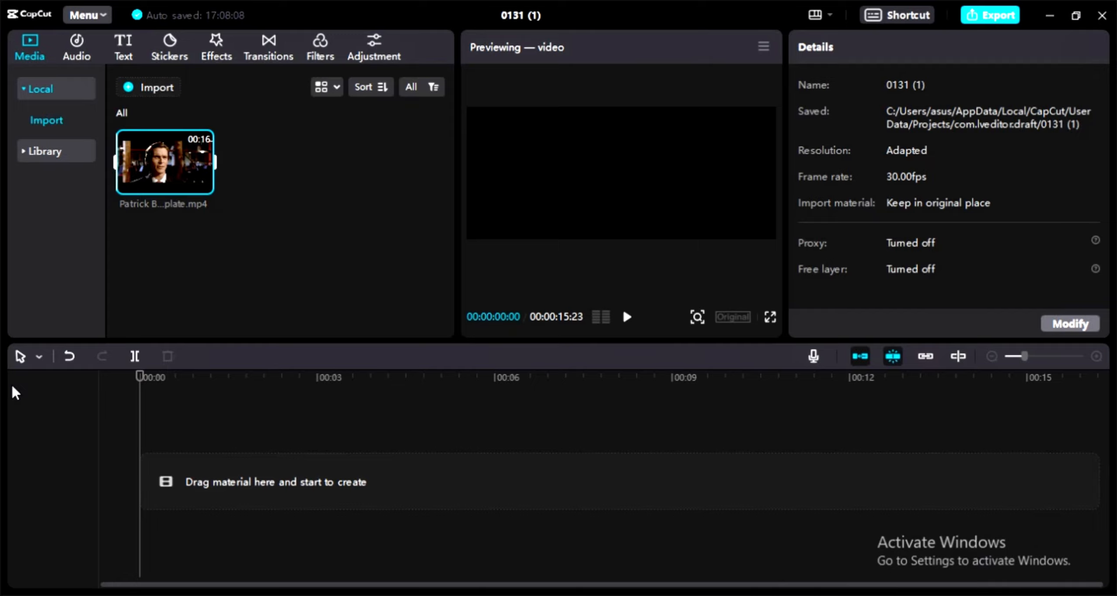
{"action": "mouse_move", "coordinate": [342, 284]}
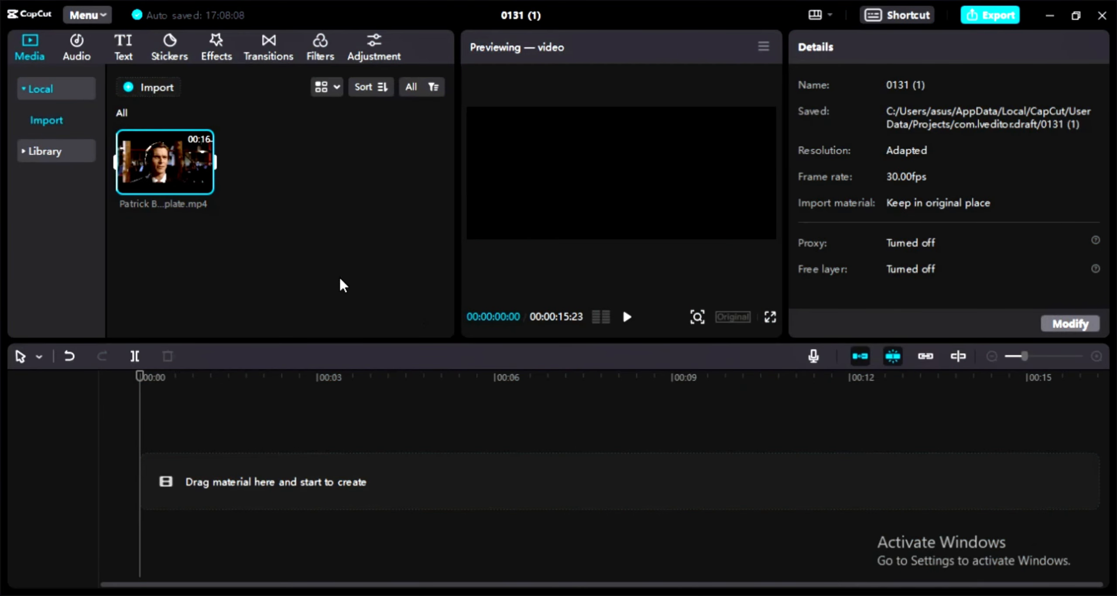
{"action": "mouse_move", "coordinate": [440, 451]}
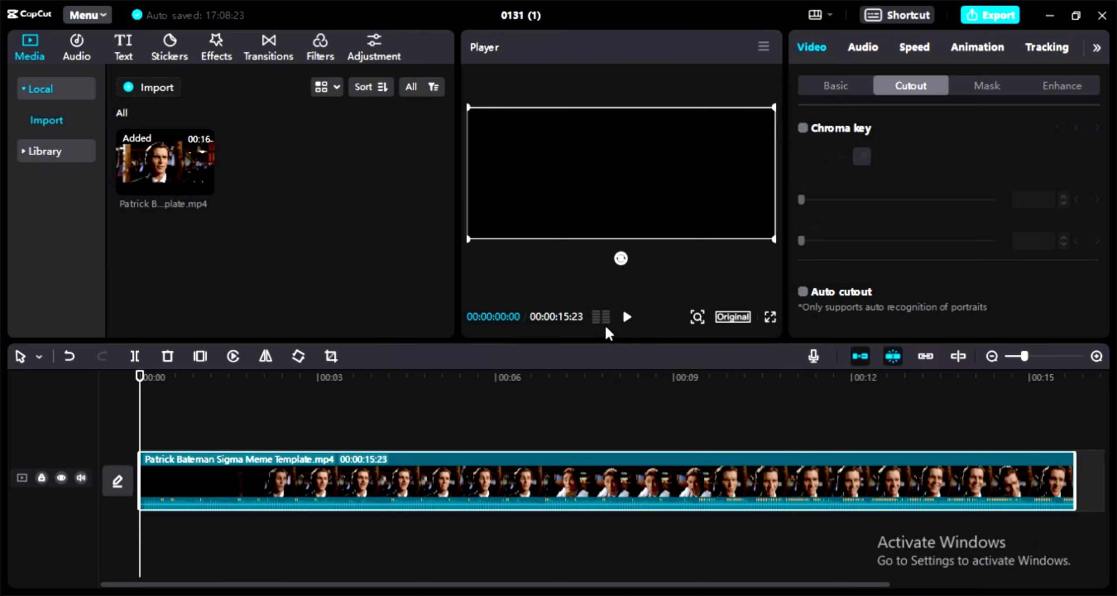
Step: Preview the Patrick Bateman clip, mark its end point, and set the project to 16:9
{"action": "left_click", "coordinate": [627, 317]}
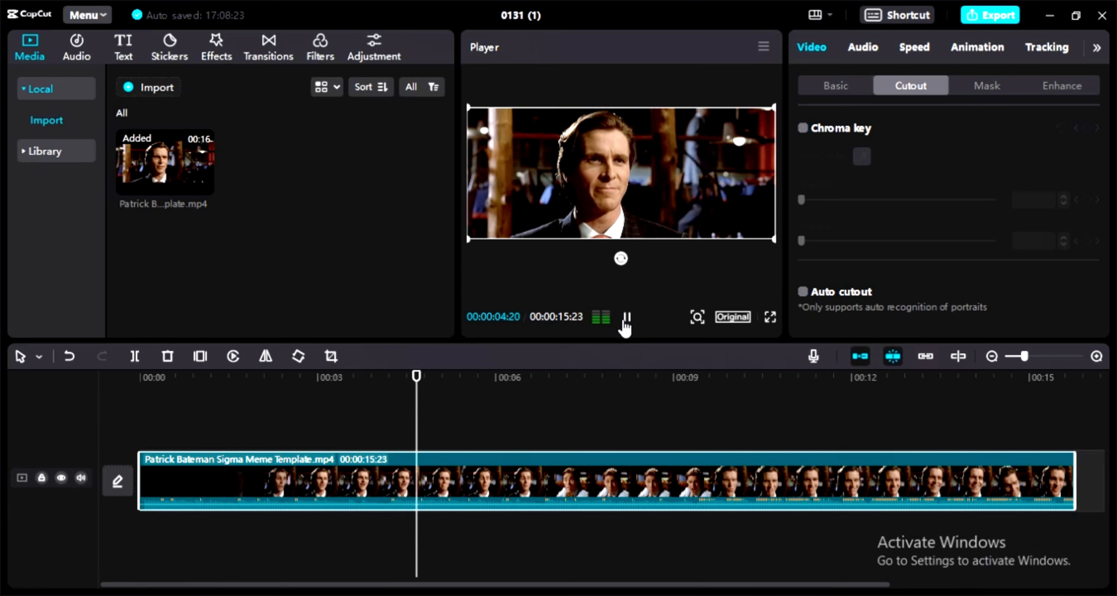
{"action": "left_click", "coordinate": [626, 317]}
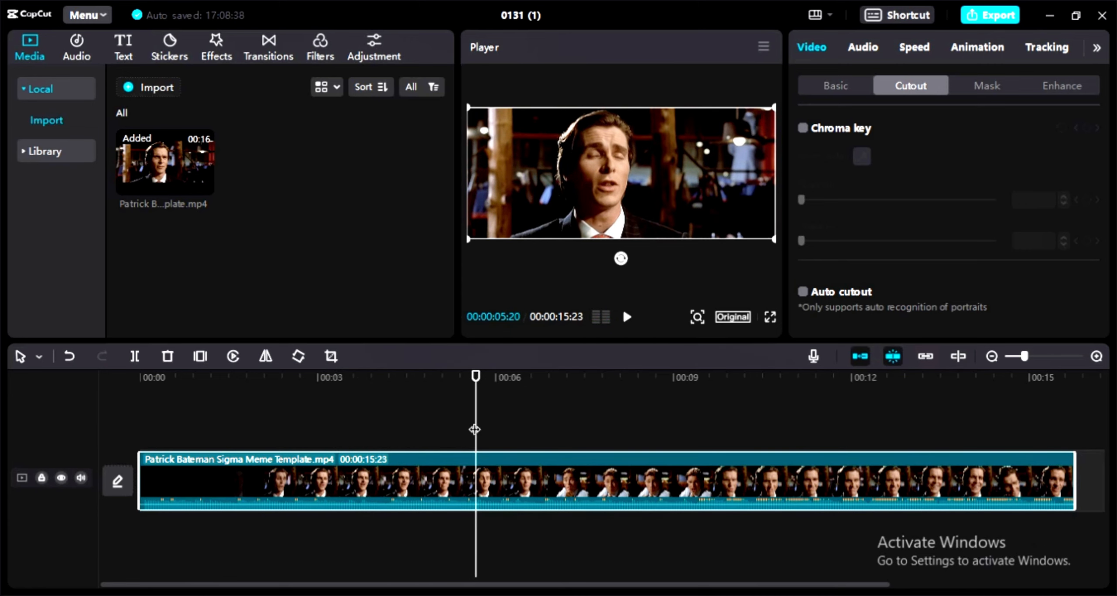
{"action": "left_click", "coordinate": [134, 356]}
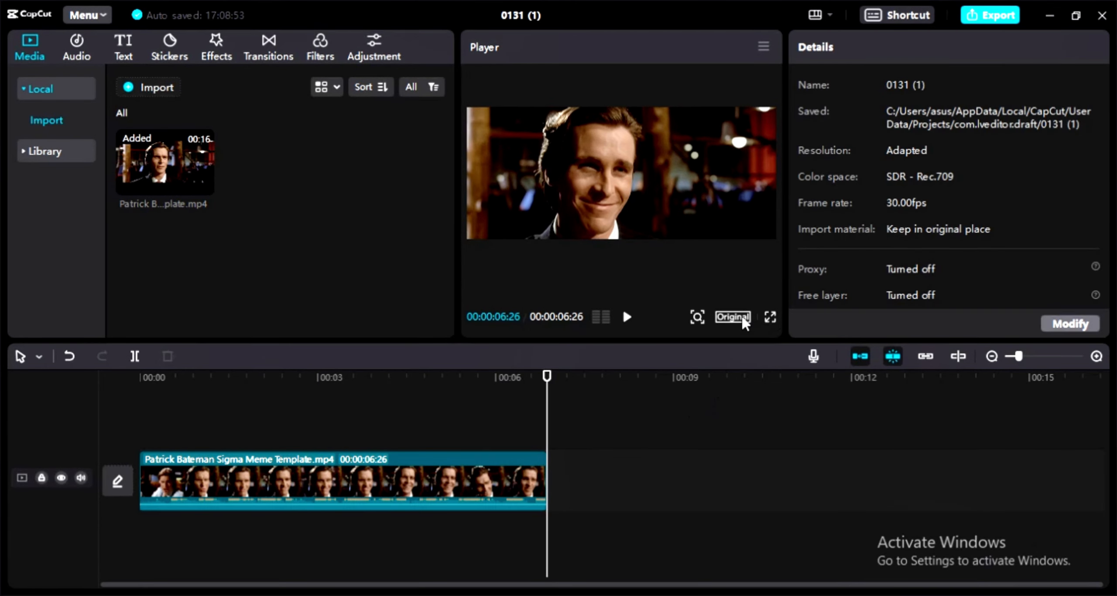
{"action": "left_click", "coordinate": [731, 317]}
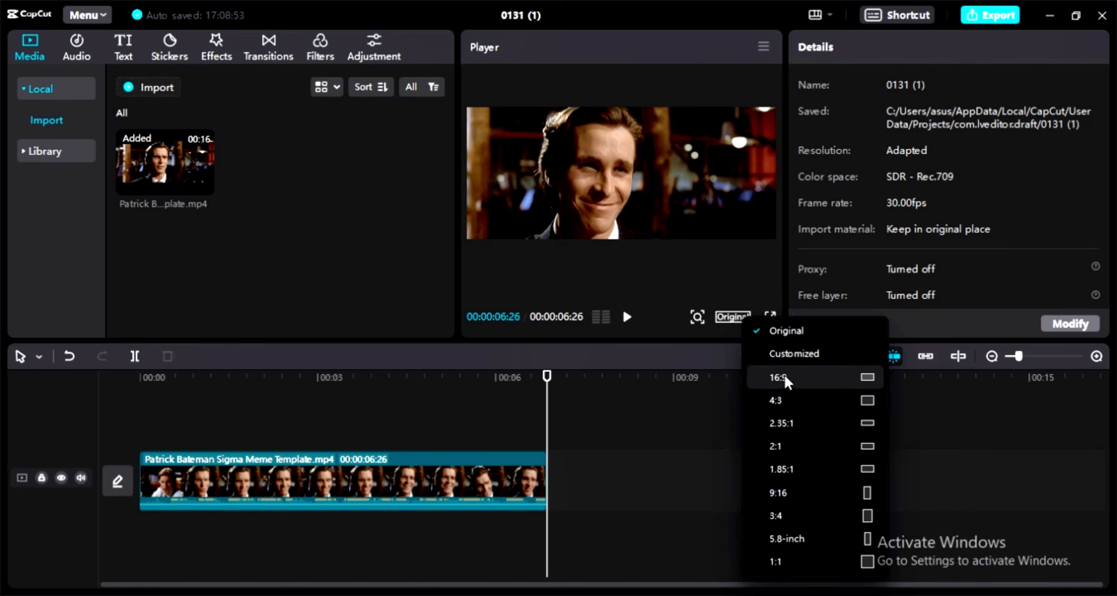
{"action": "left_click", "coordinate": [216, 47]}
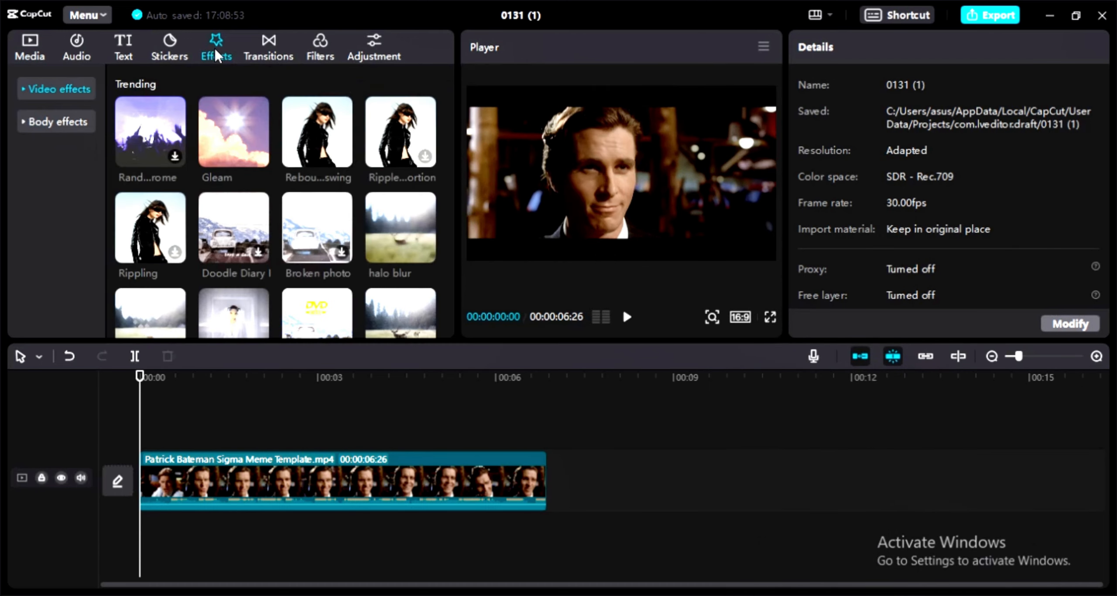
Step: Add the Man 4 effect from Body effects > Image over the clip and check its Size
{"action": "left_click", "coordinate": [56, 122]}
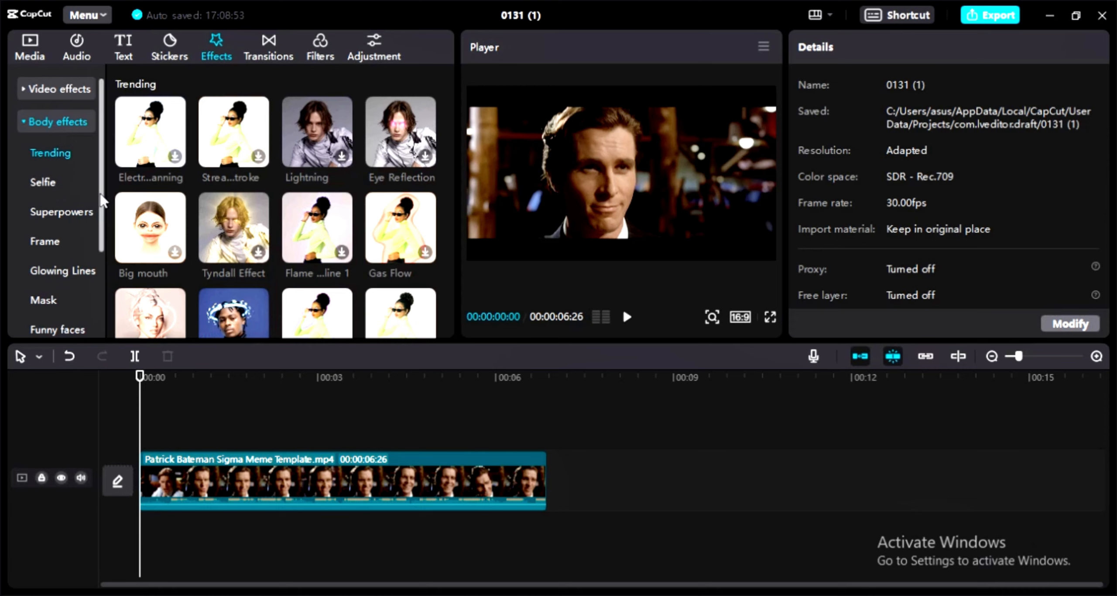
{"action": "scroll", "scroll_direction": "down", "scroll_amount": 3}
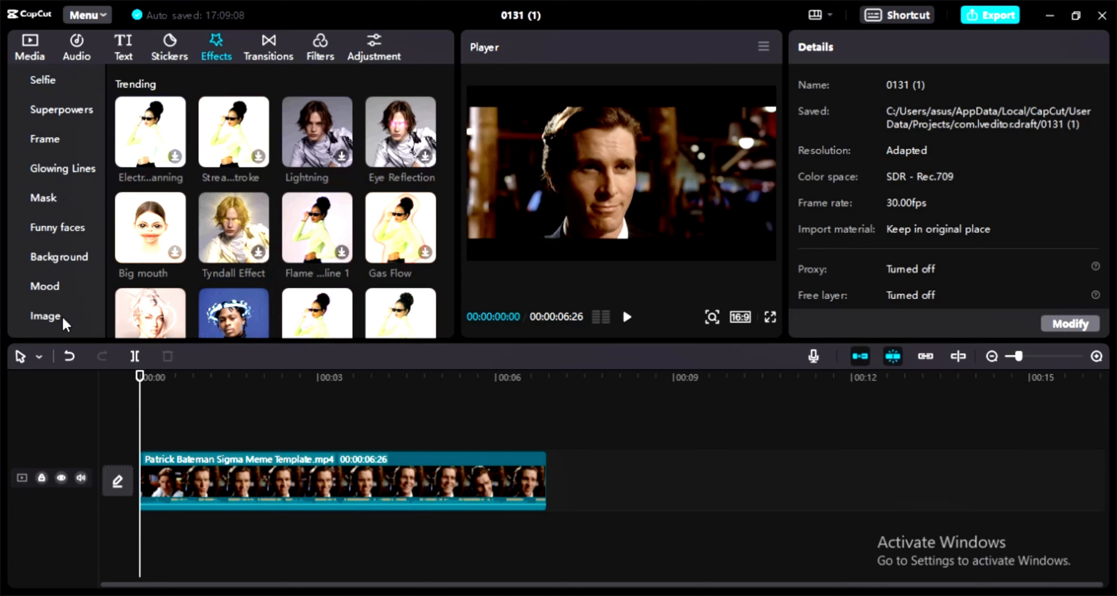
{"action": "left_click", "coordinate": [44, 316]}
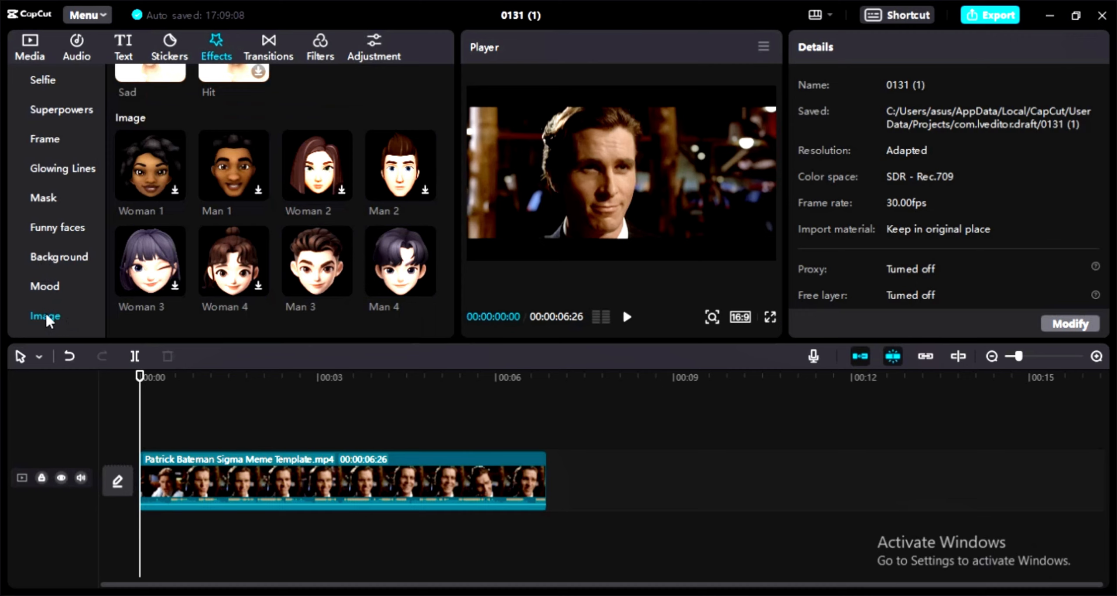
{"action": "mouse_move", "coordinate": [316, 261]}
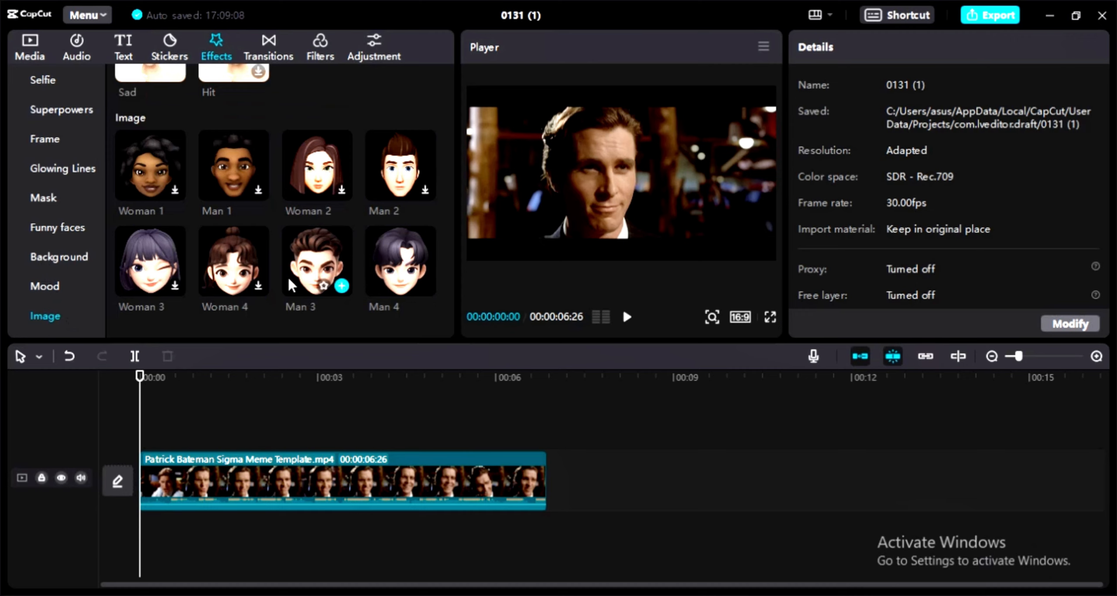
{"action": "mouse_move", "coordinate": [344, 247]}
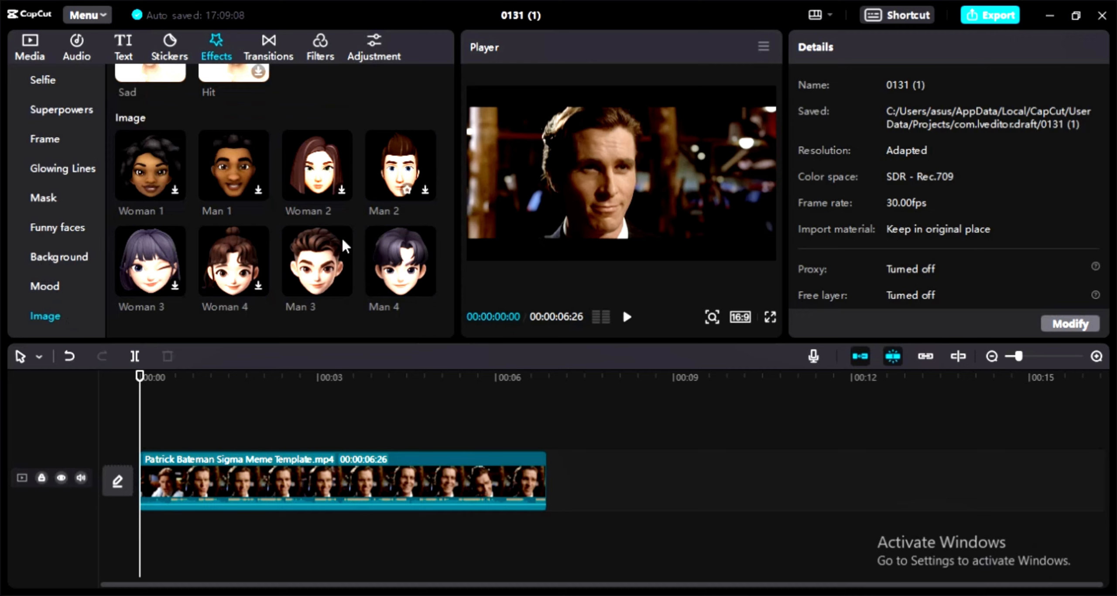
{"action": "mouse_move", "coordinate": [401, 261]}
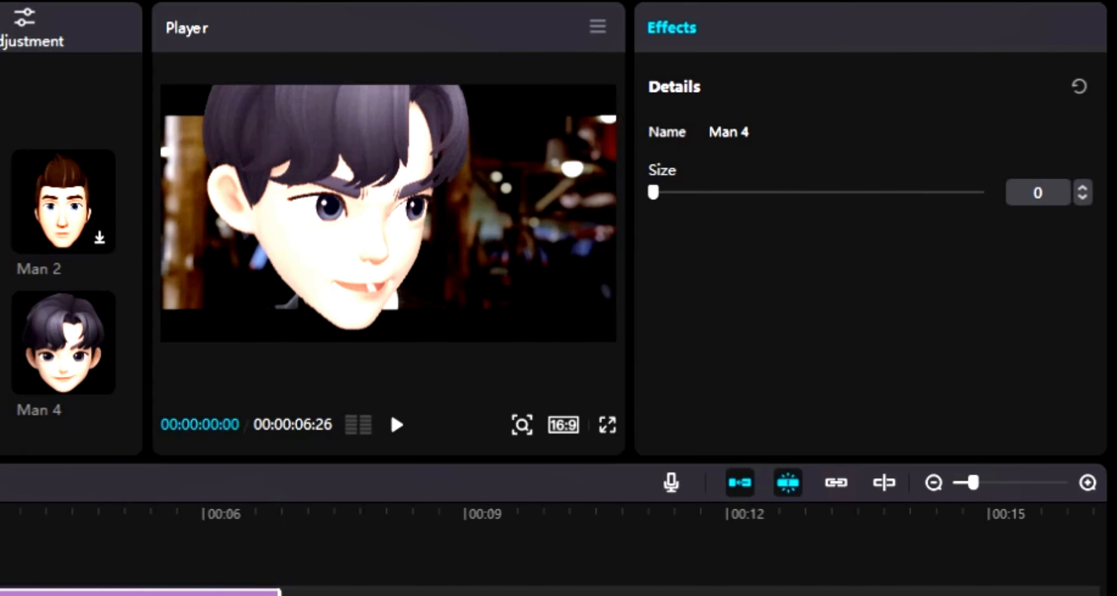
{"action": "left_click_drag", "start_coordinate": [651, 192], "coordinate": [685, 192]}
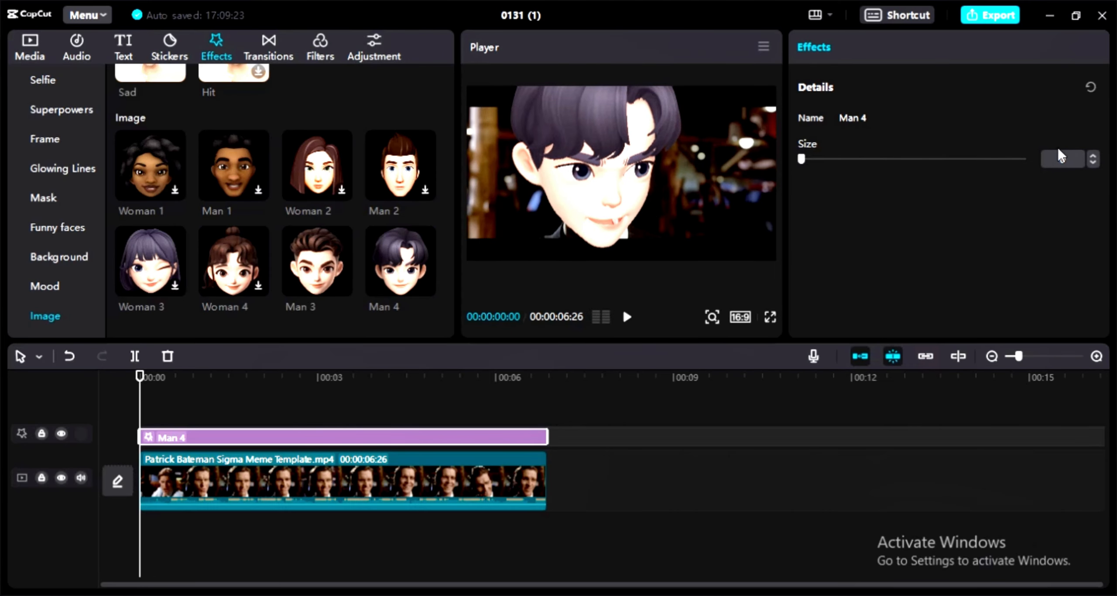
{"action": "left_click", "coordinate": [770, 317]}
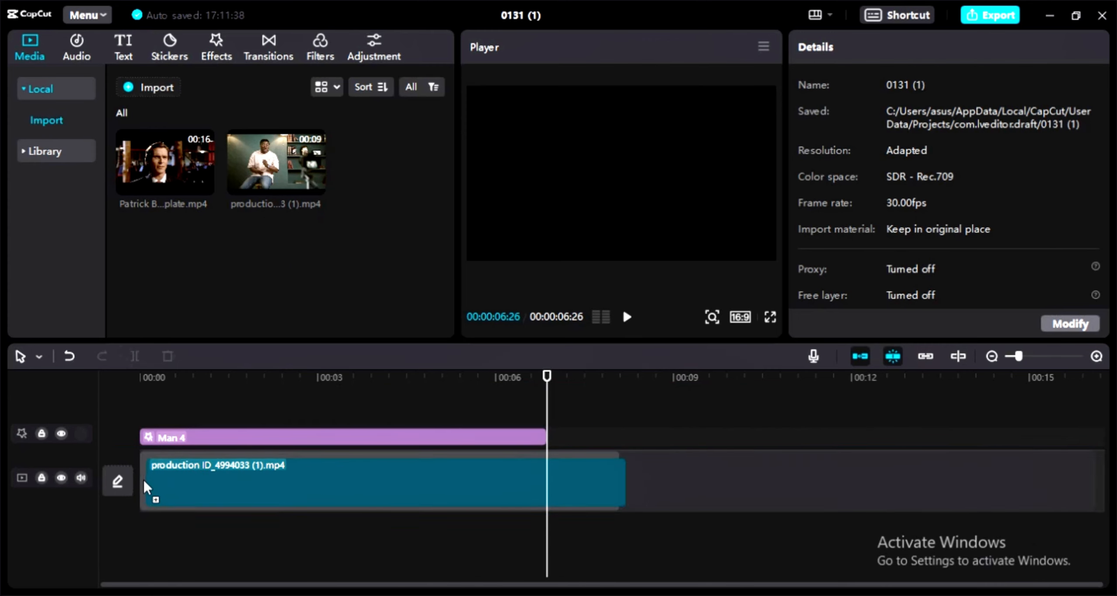
Step: Place production ID_4994033 (1).mp4 on the main track under the Man 4 effect layer
{"action": "left_click", "coordinate": [356, 481]}
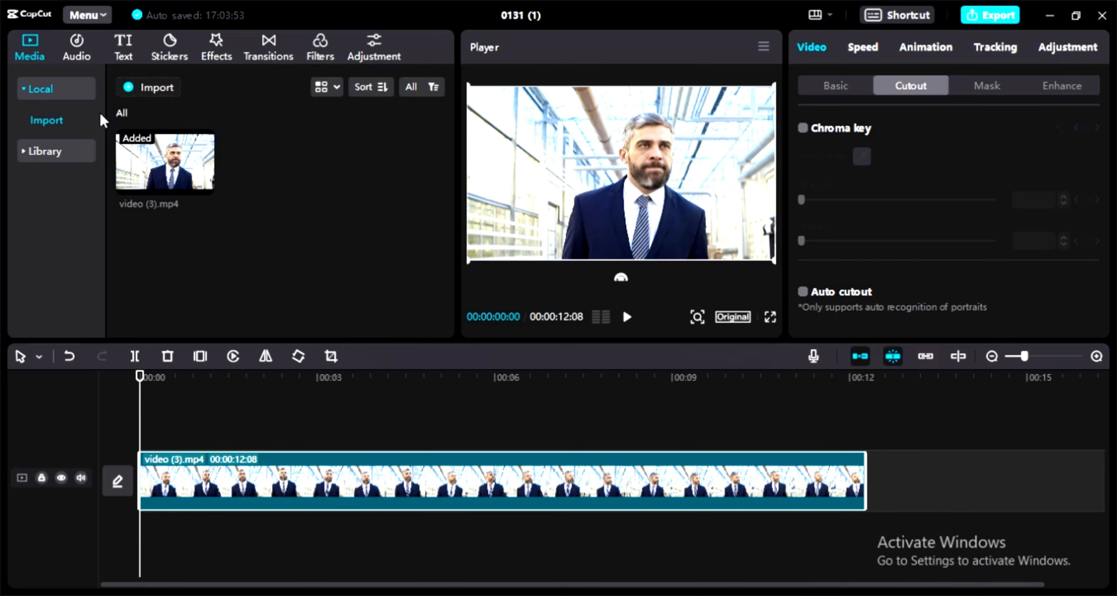
Step: Add Fire Edge from the Comic effects over the suit clip and play it back
{"action": "left_click", "coordinate": [216, 48]}
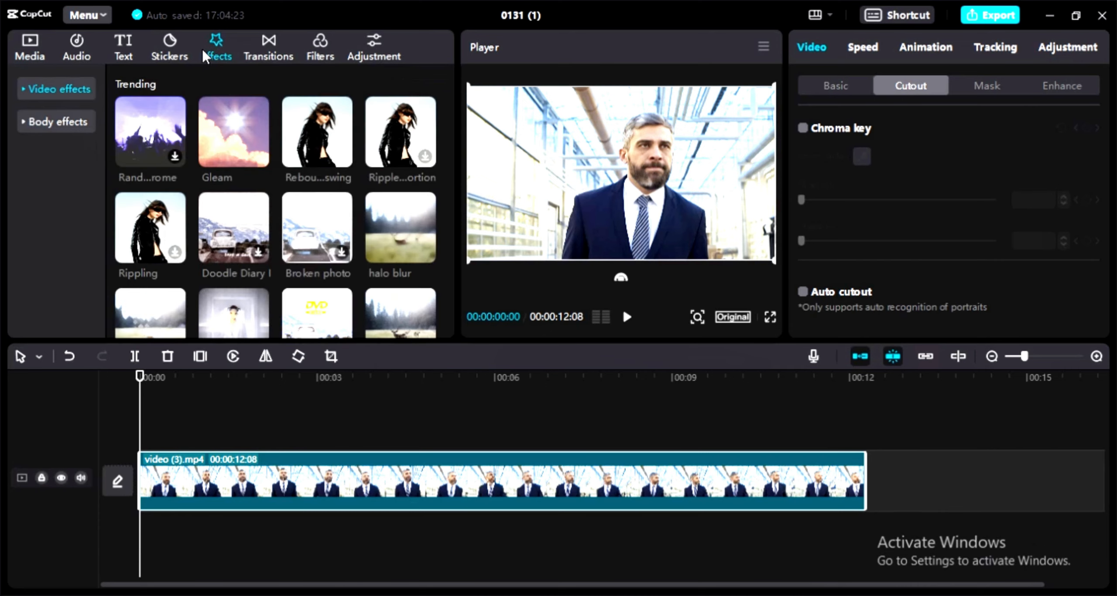
{"action": "left_click", "coordinate": [56, 88]}
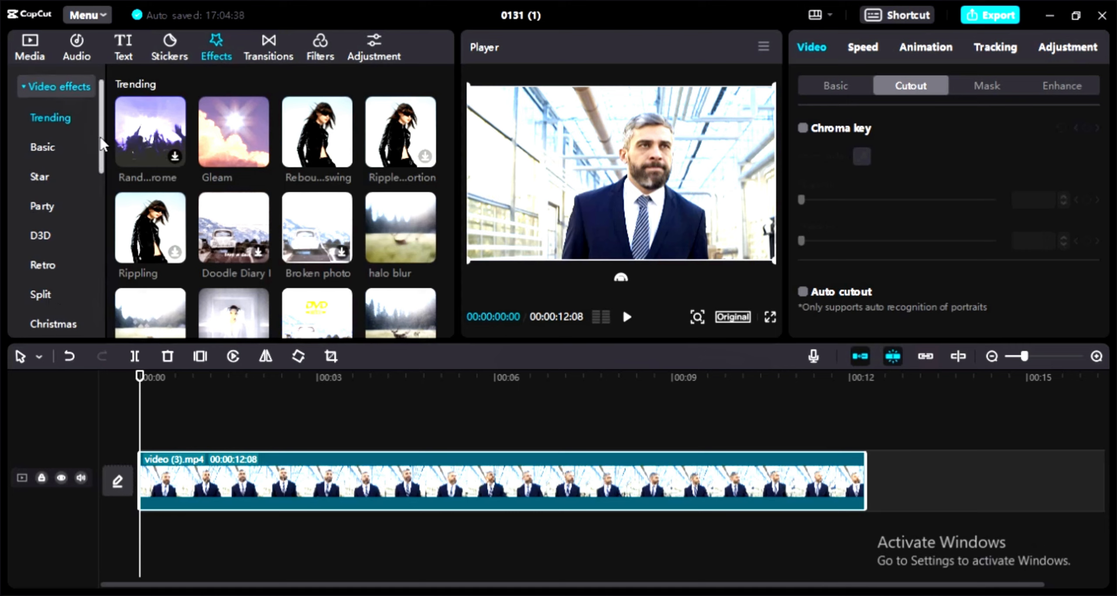
{"action": "scroll", "scroll_direction": "down", "scroll_amount": 3}
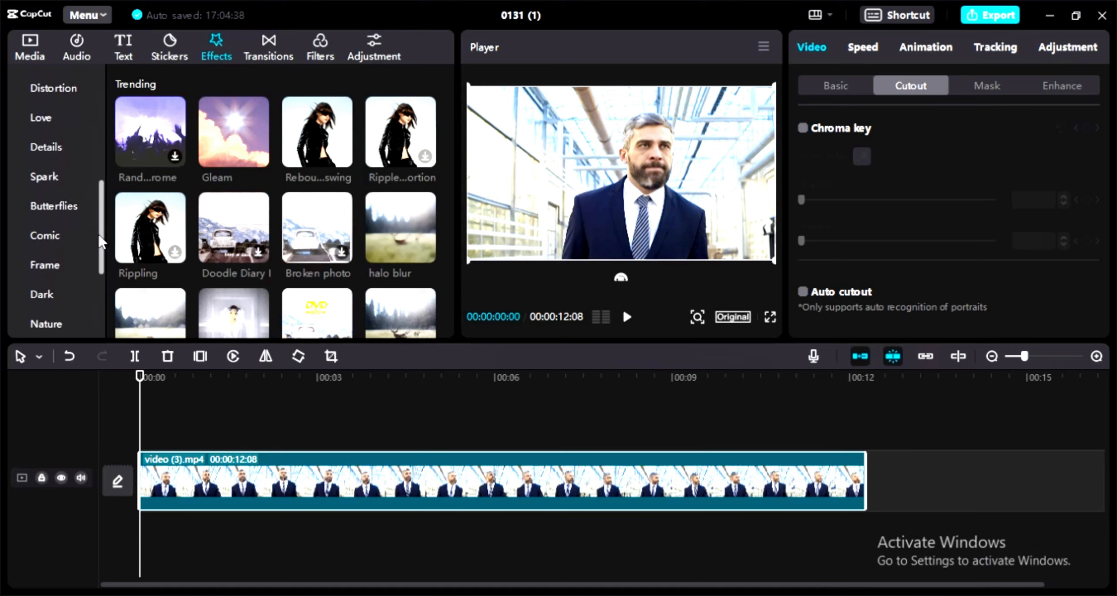
{"action": "left_click", "coordinate": [44, 236]}
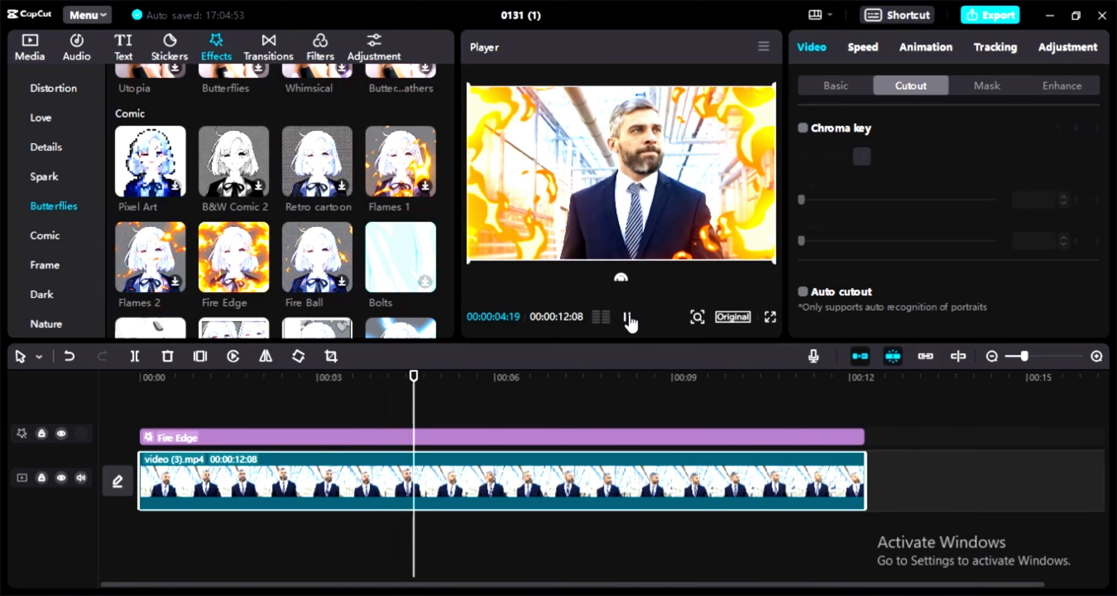
{"action": "left_click", "coordinate": [631, 317]}
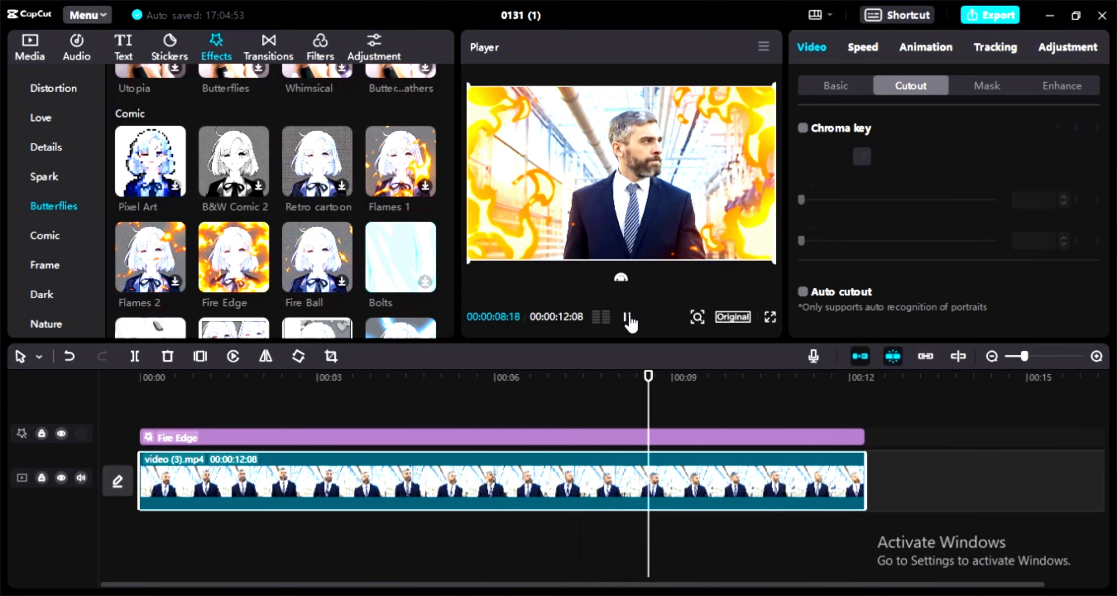
{"action": "left_click", "coordinate": [629, 319]}
{"action": "type", "text": "time"}
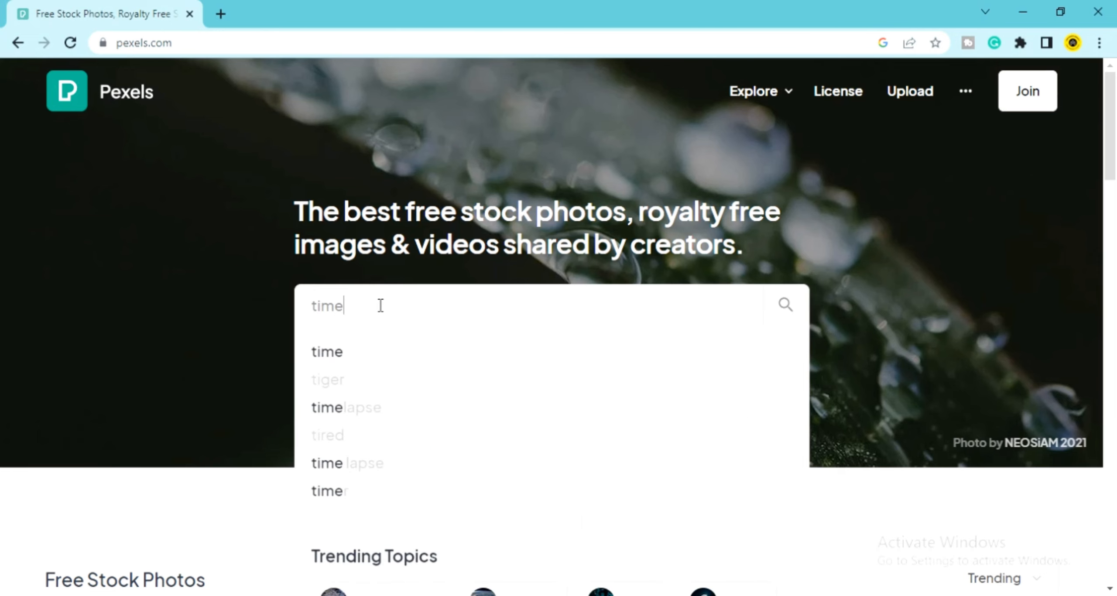
Step: Search Pexels for 'timelapse' and browse the video results
{"action": "left_click", "coordinate": [346, 407]}
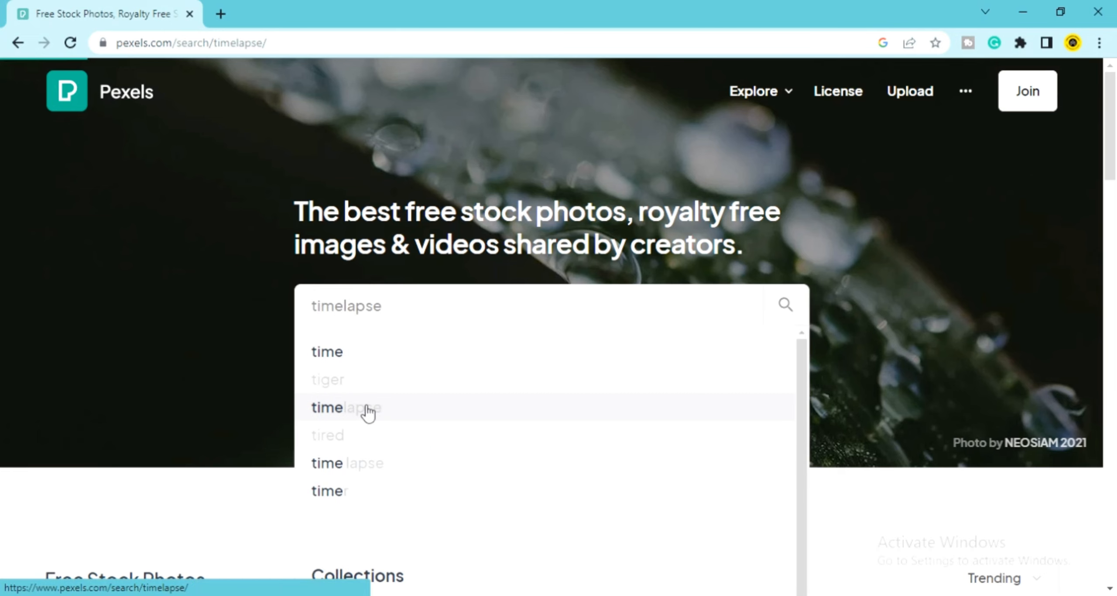
{"action": "left_click", "coordinate": [347, 408]}
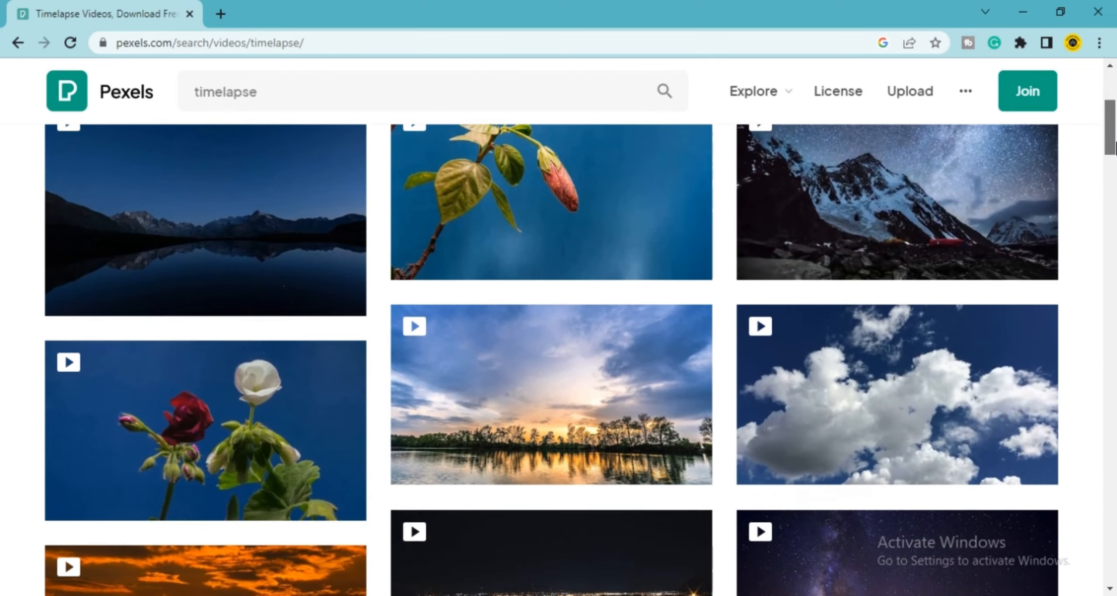
{"action": "scroll", "scroll_direction": "down", "scroll_amount": 3}
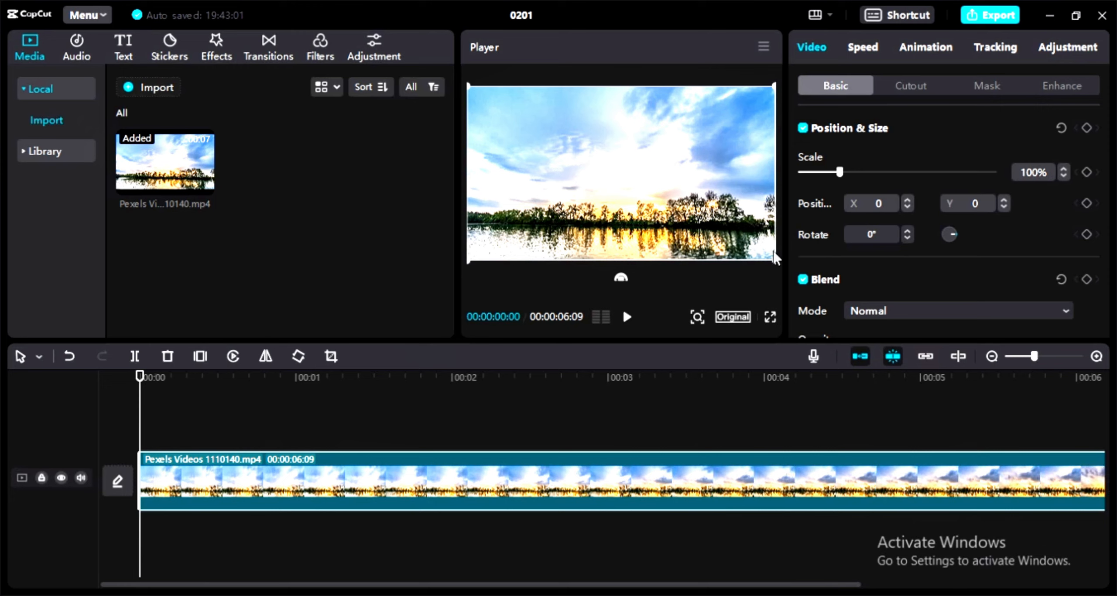
{"action": "mouse_move", "coordinate": [1089, 173]}
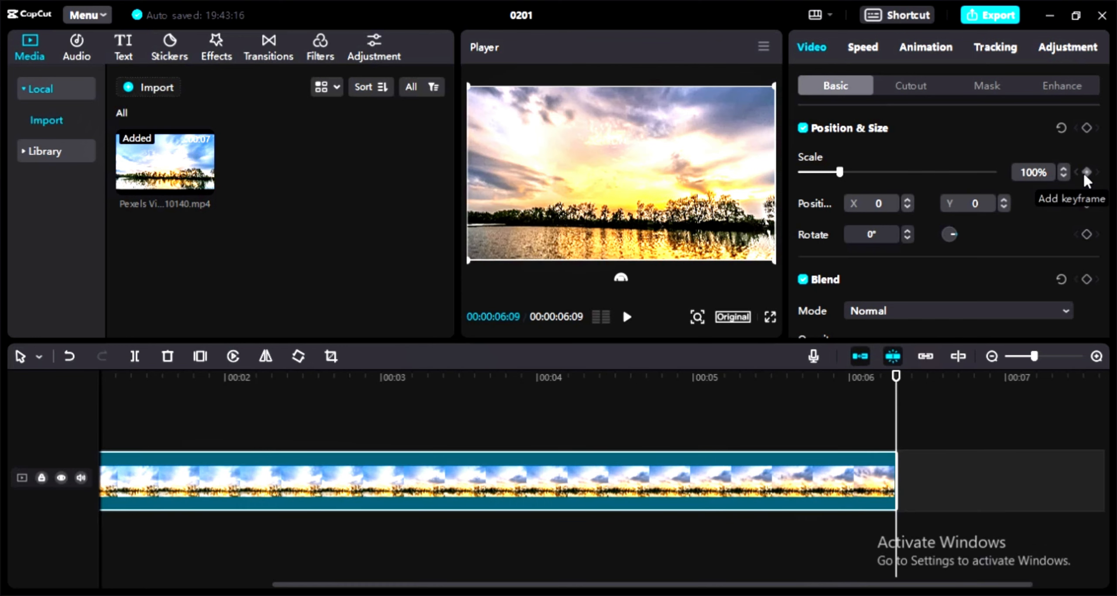
Step: Keyframe Scale at the clip's end and set it to about 149% for a zoom-in
{"action": "left_click", "coordinate": [1087, 172]}
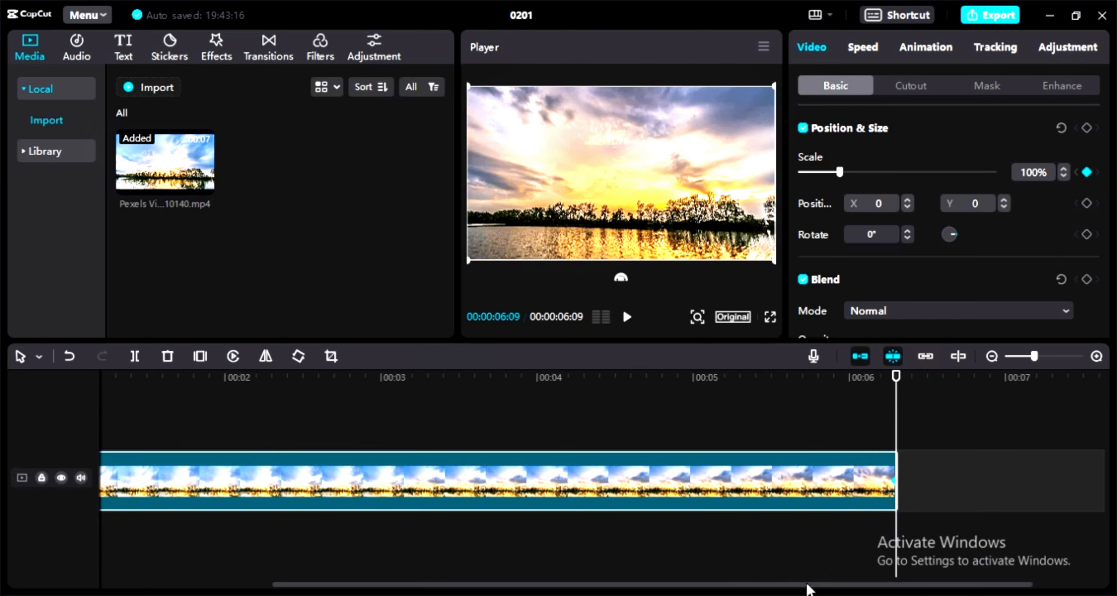
{"action": "left_click_drag", "start_coordinate": [842, 172], "coordinate": [855, 173]}
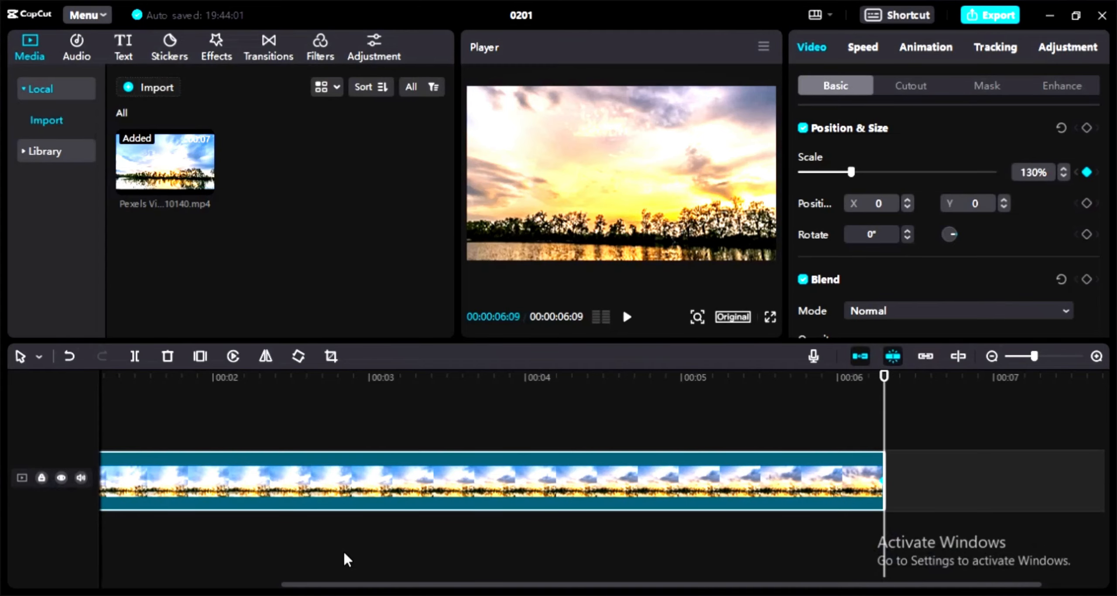
{"action": "mouse_move", "coordinate": [852, 172]}
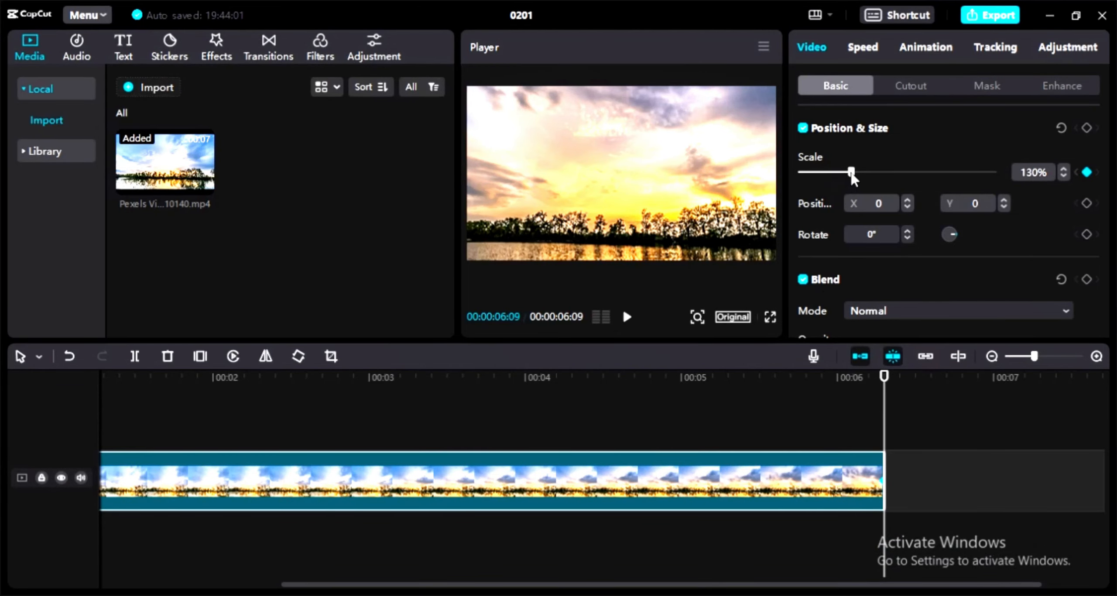
{"action": "left_click_drag", "start_coordinate": [851, 172], "coordinate": [863, 172]}
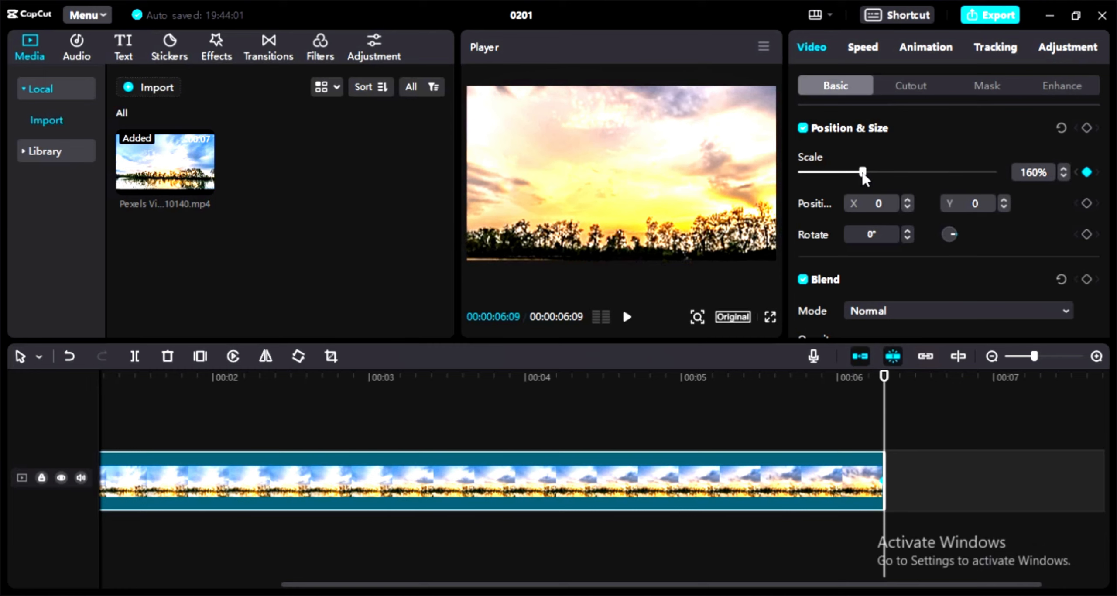
{"action": "left_click_drag", "start_coordinate": [863, 172], "coordinate": [859, 172]}
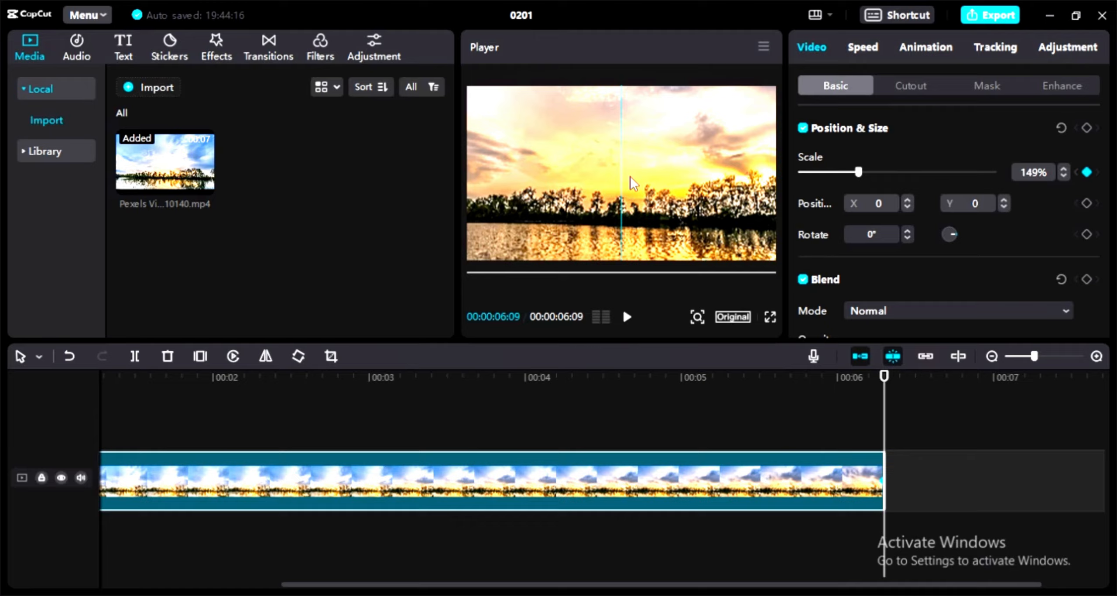
Step: Preview the keyframed zoom on the sunset timelapse in full screen
{"action": "left_click", "coordinate": [770, 316]}
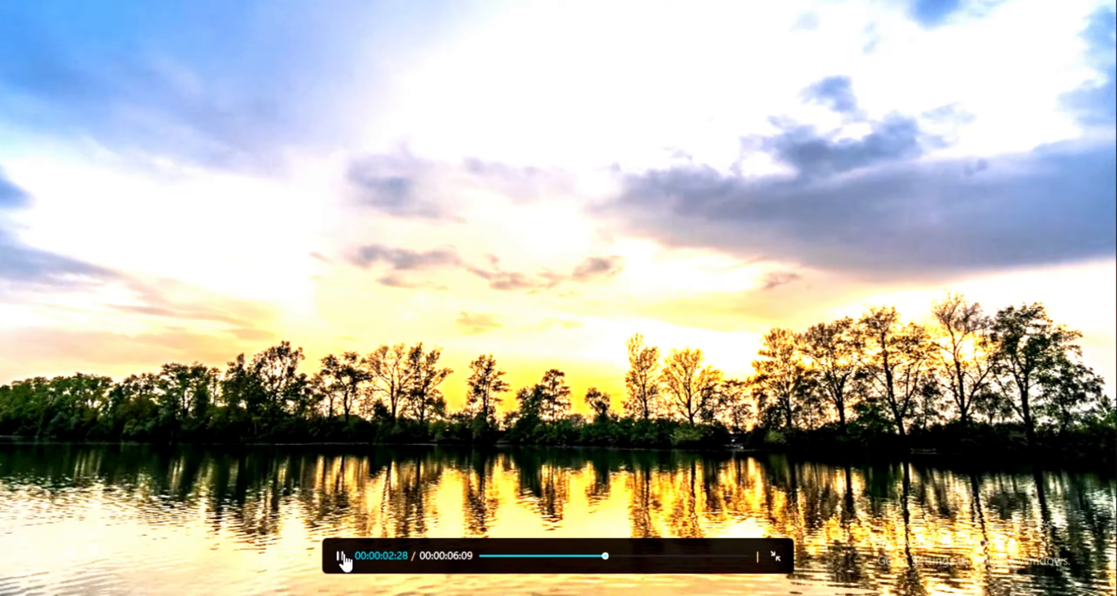
{"action": "left_click", "coordinate": [775, 556]}
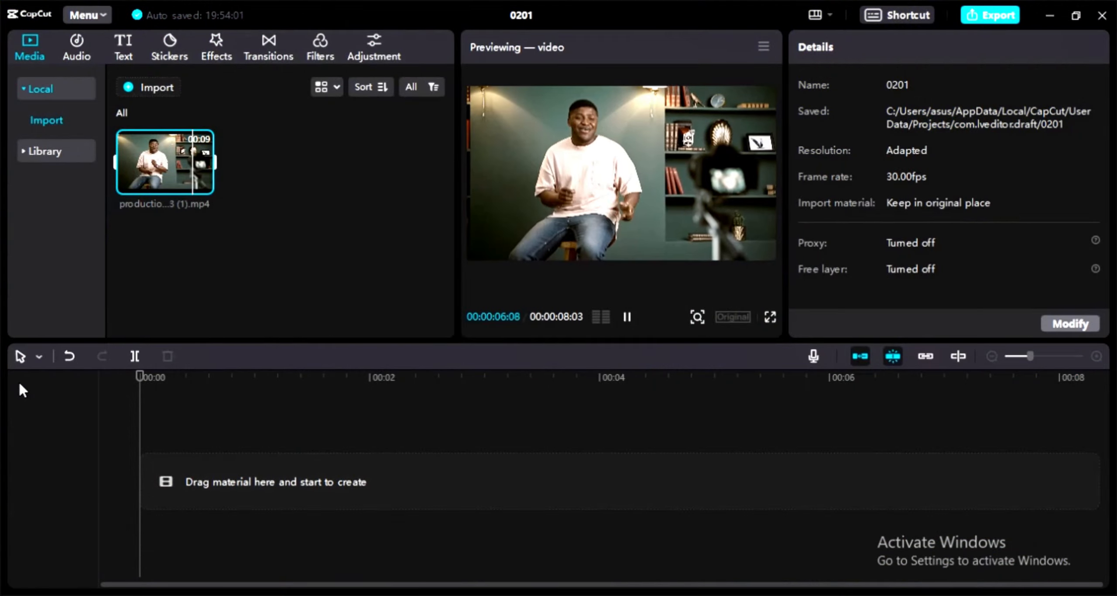
Step: Browse Music and Sound effects in the Audio library, ending on Extracted audios
{"action": "left_click", "coordinate": [627, 317]}
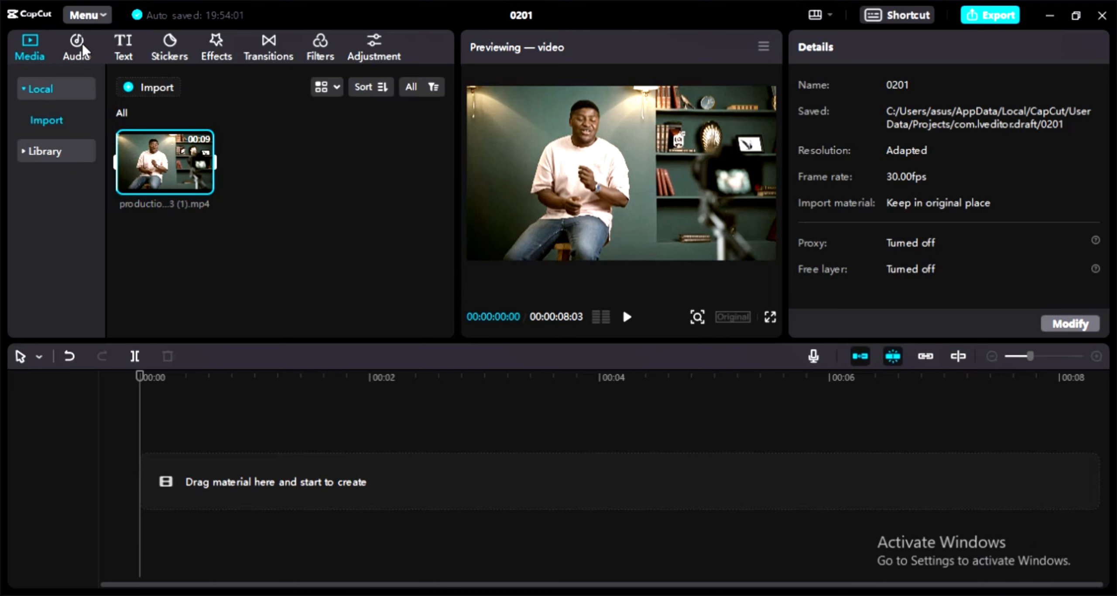
{"action": "left_click", "coordinate": [76, 47]}
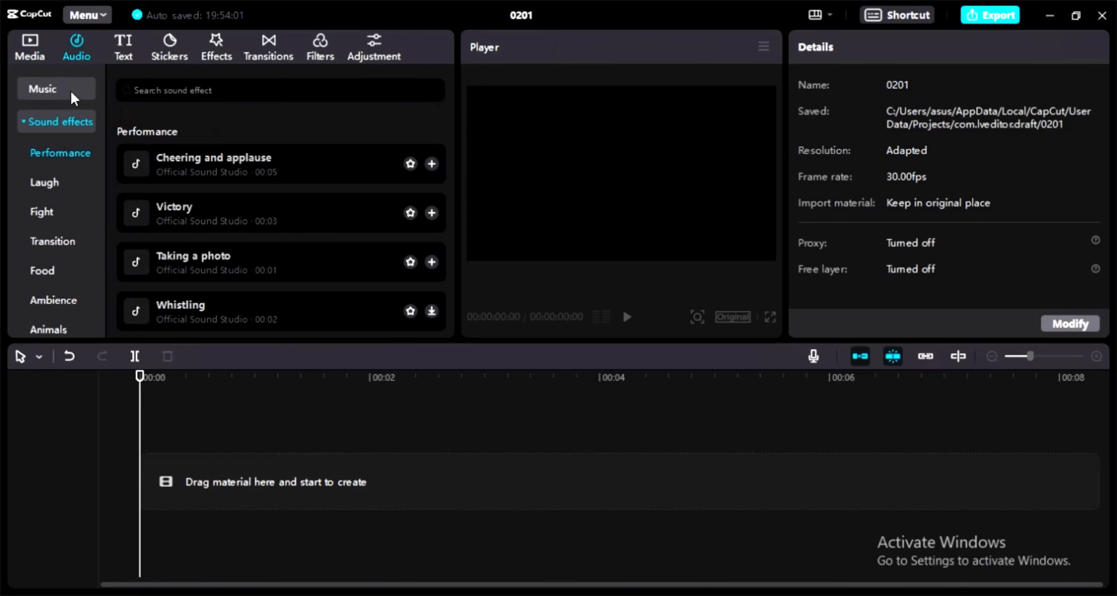
{"action": "left_click", "coordinate": [42, 89]}
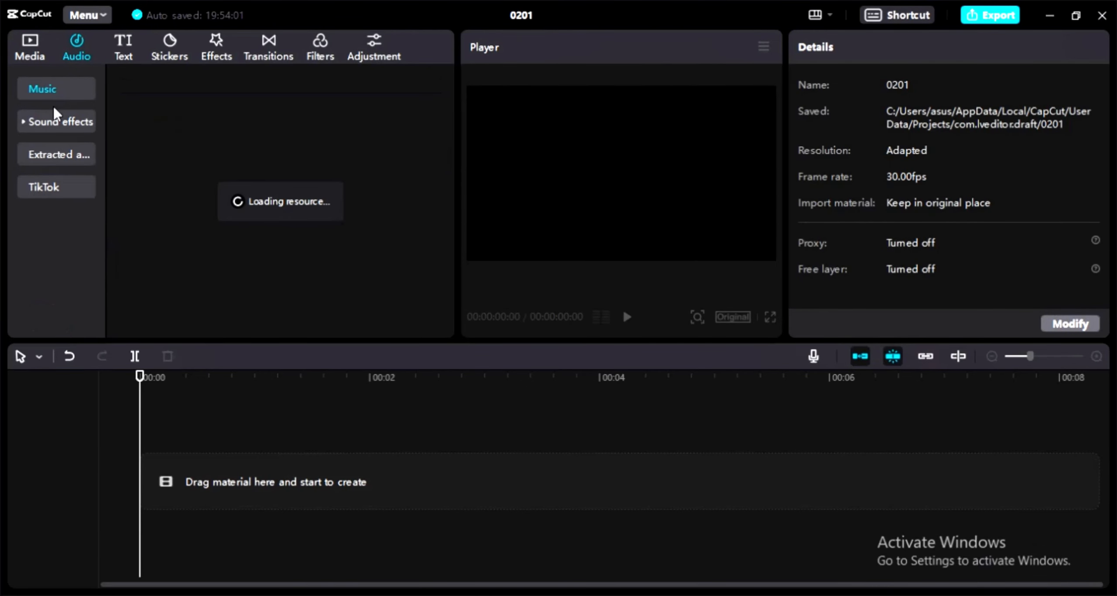
{"action": "left_click", "coordinate": [60, 121]}
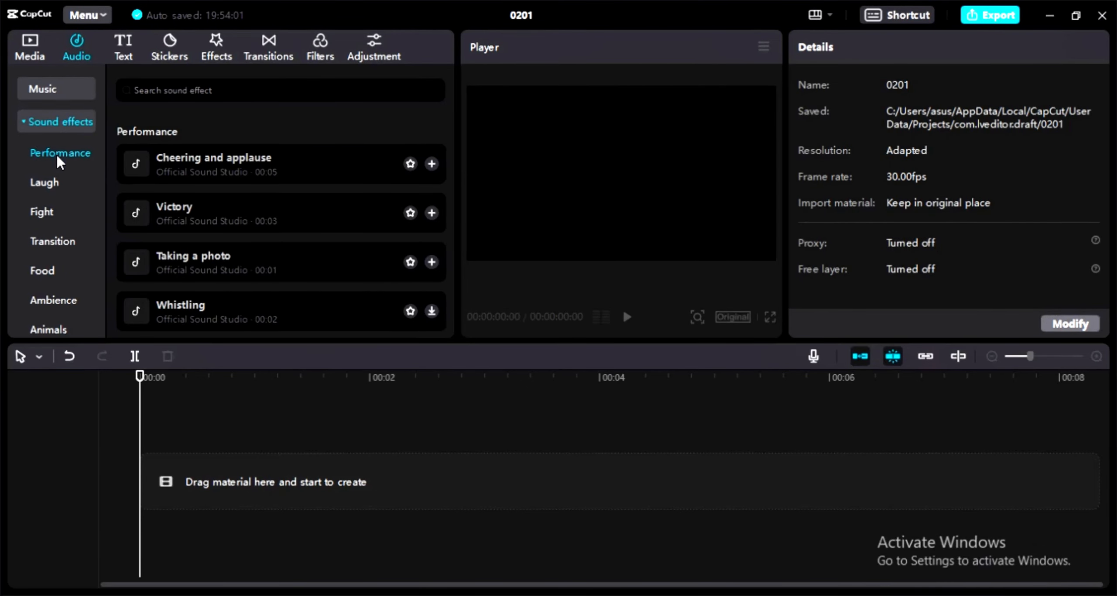
{"action": "mouse_move", "coordinate": [49, 144]}
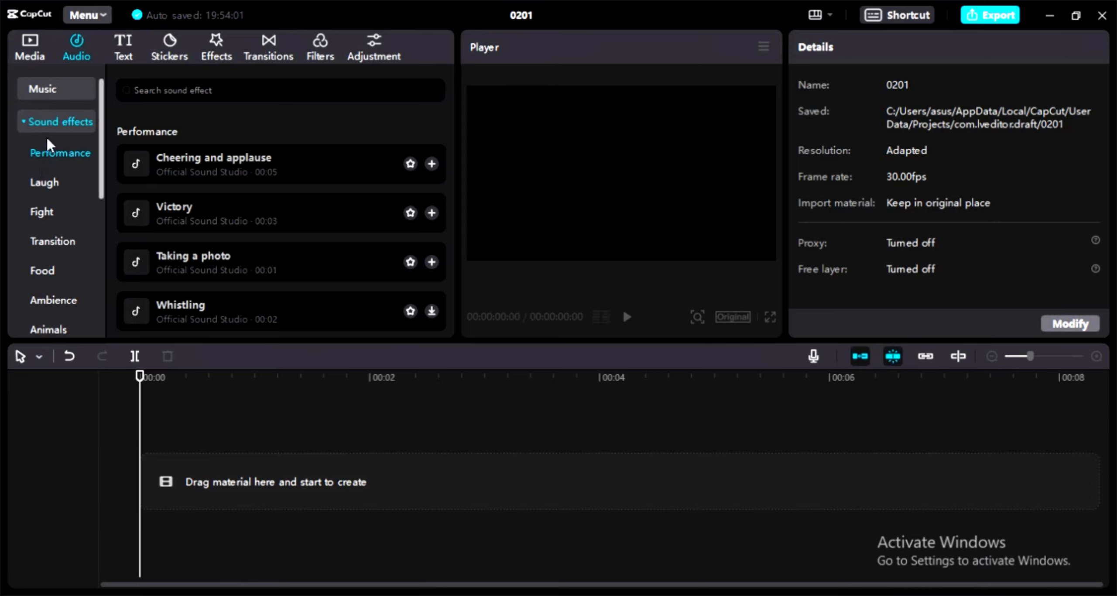
{"action": "mouse_move", "coordinate": [25, 128]}
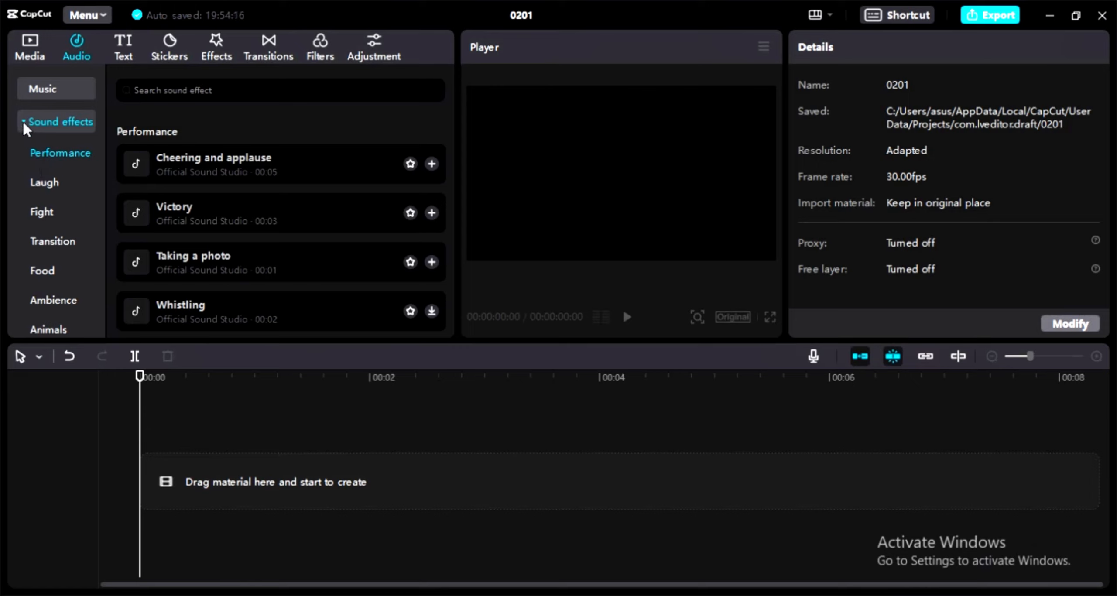
{"action": "left_click", "coordinate": [58, 154]}
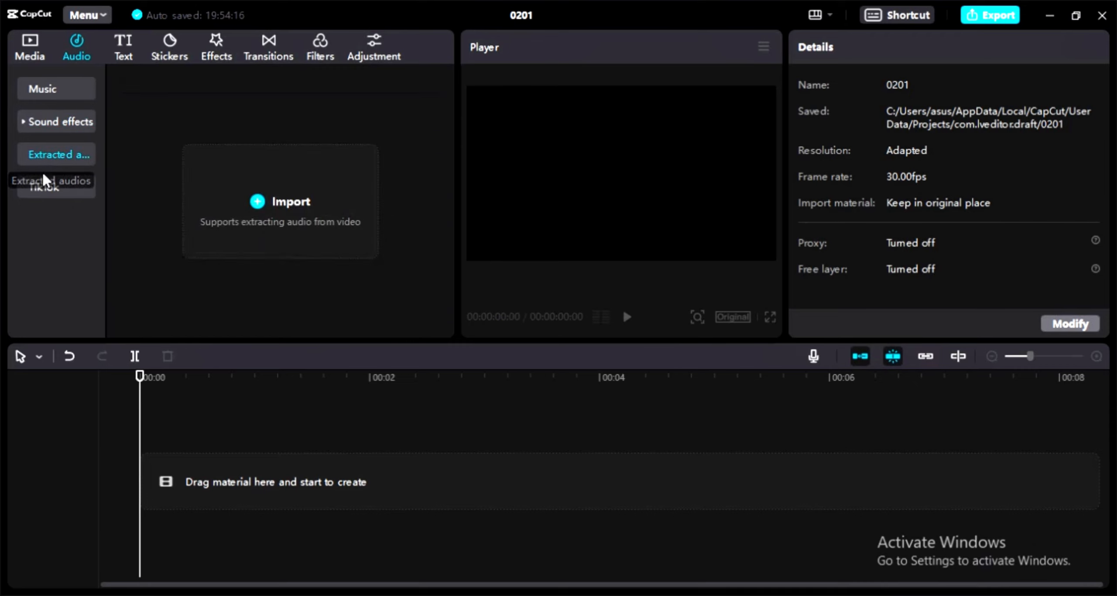
Step: Return via TikTok to the Sound effects list and preview the Taking a photo sound
{"action": "left_click", "coordinate": [43, 187]}
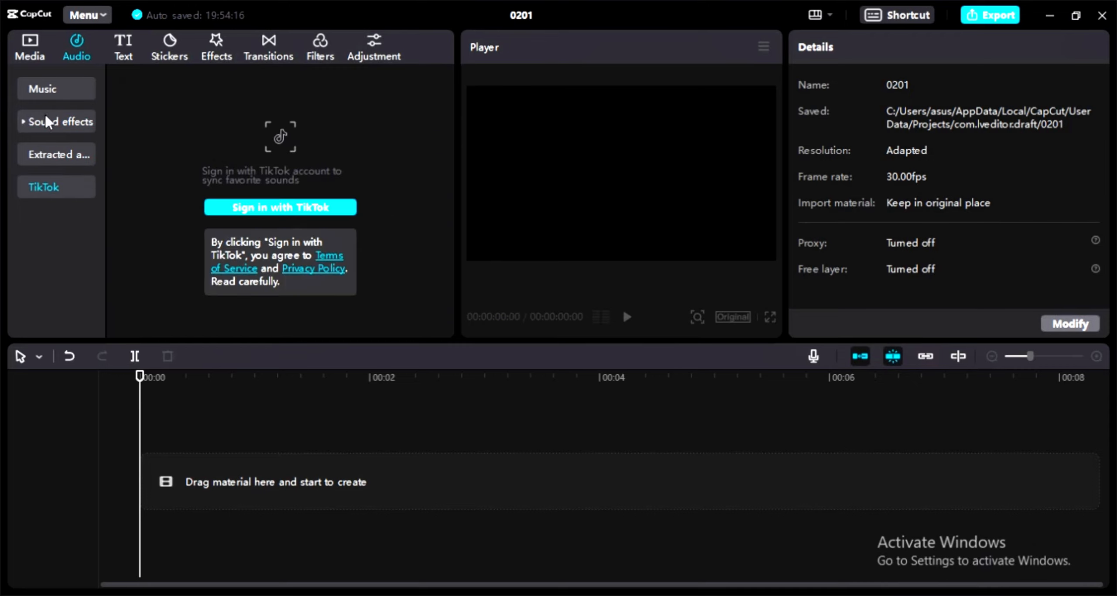
{"action": "left_click", "coordinate": [60, 122]}
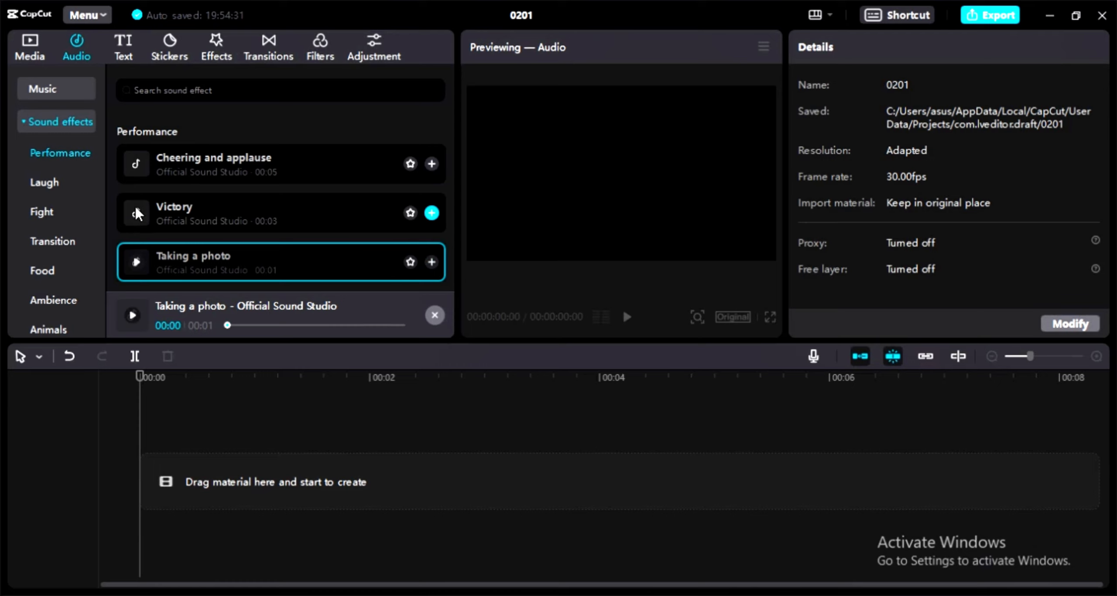
Step: Search sound effects for 'woosh' and preview the Woosh and Waves (short) sounds
{"action": "type", "text": "woosh"}
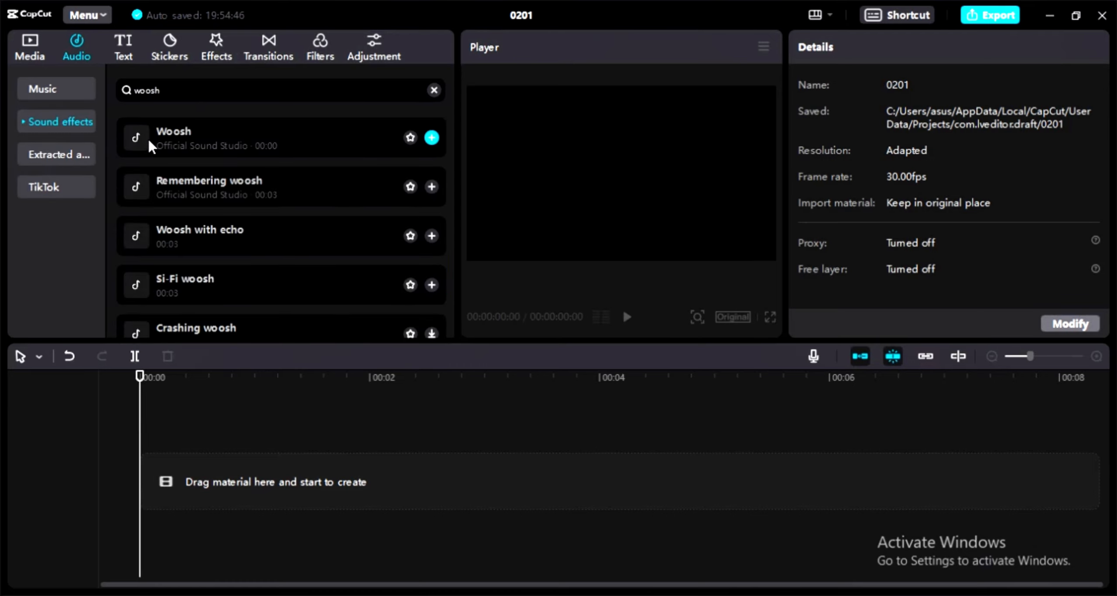
{"action": "left_click", "coordinate": [135, 137]}
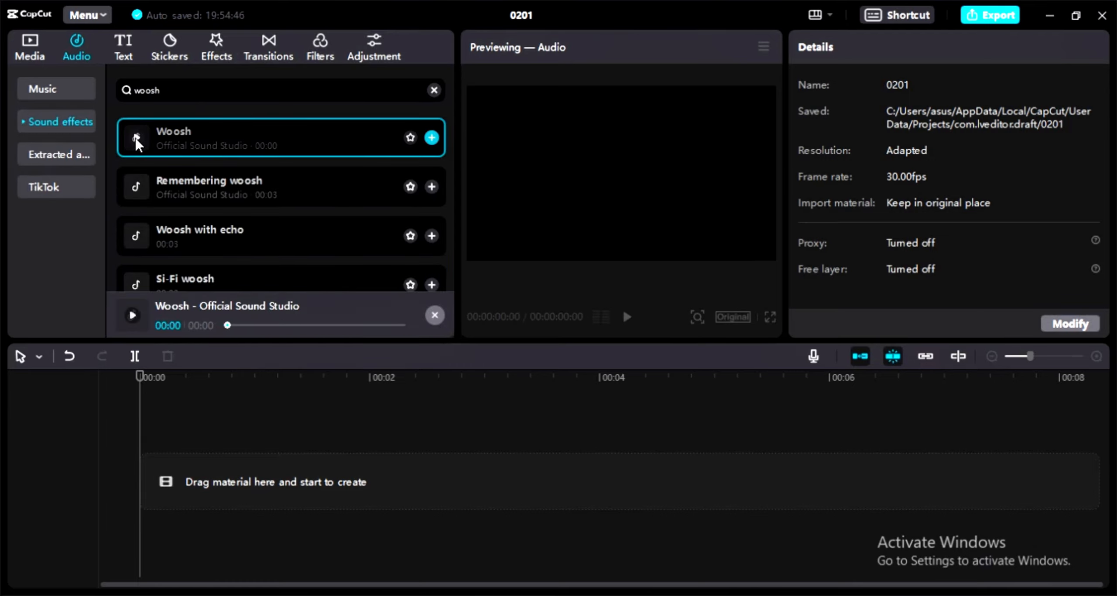
{"action": "left_click", "coordinate": [213, 186]}
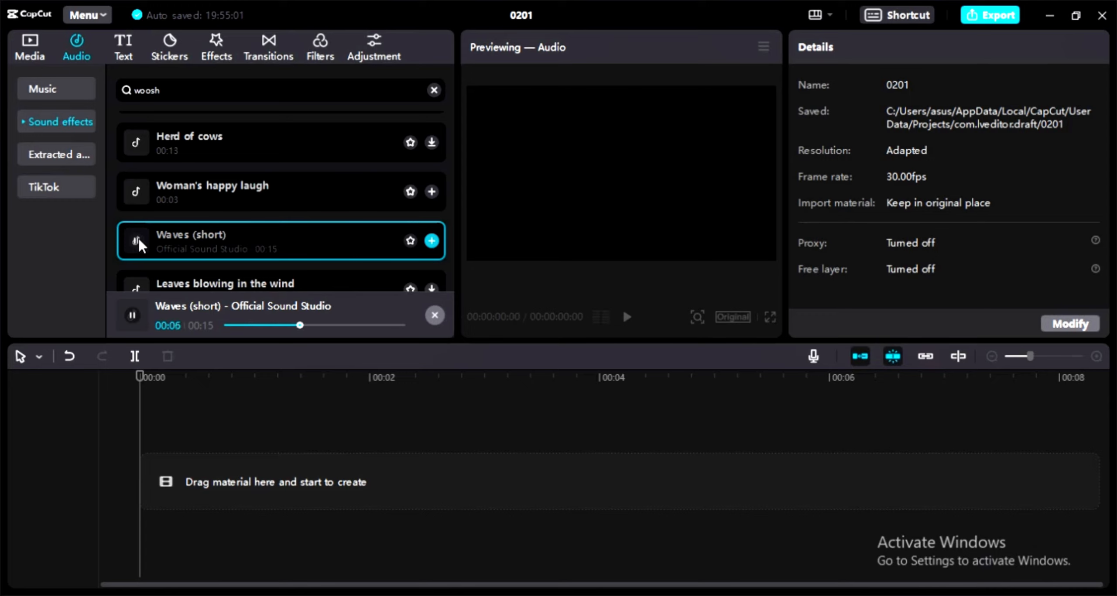
{"action": "left_click", "coordinate": [132, 315]}
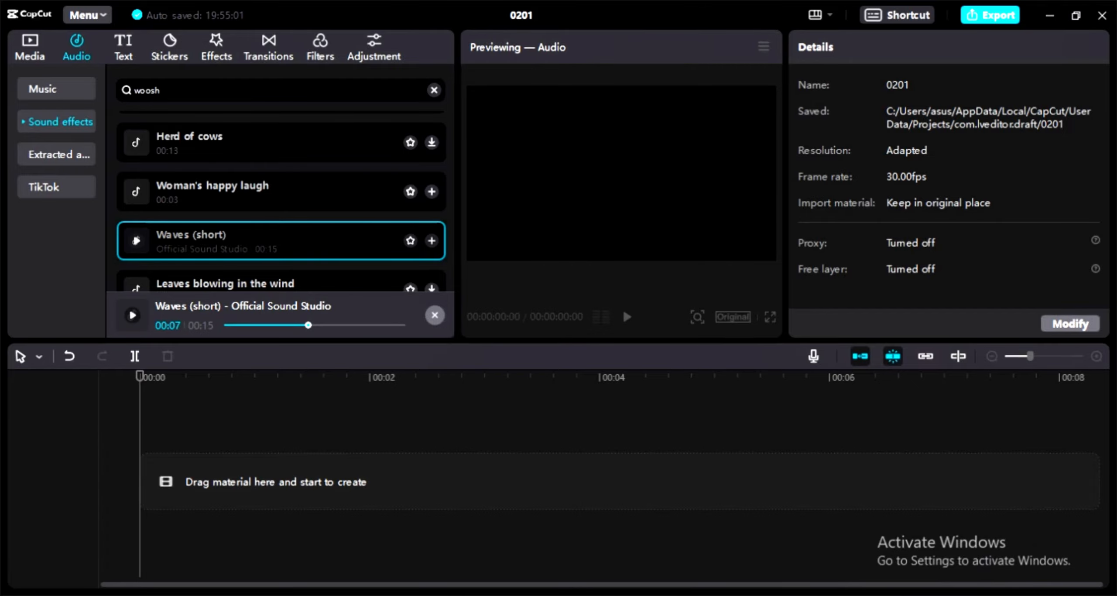